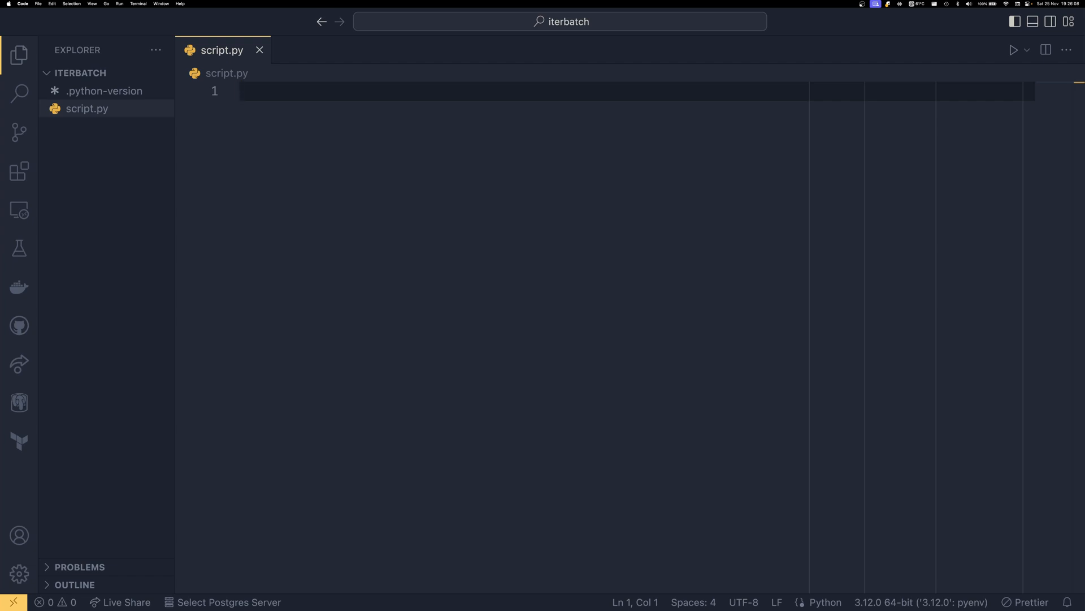
# Step: Import batched from itertools and define seq as the list 1 through 7
pyautogui.write('from itertools import batch')
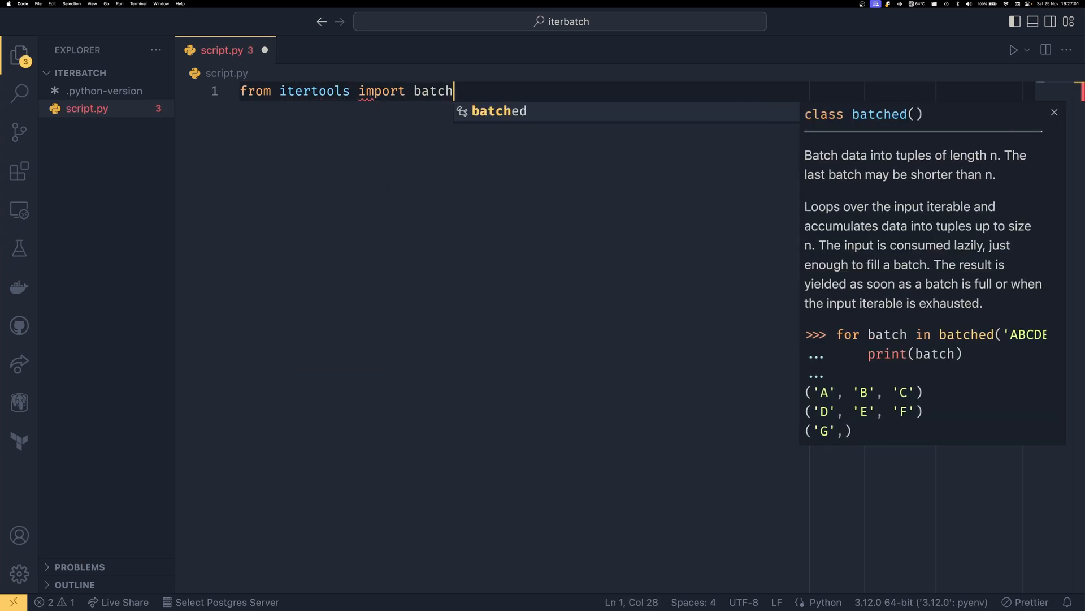
pyautogui.press('Enter')
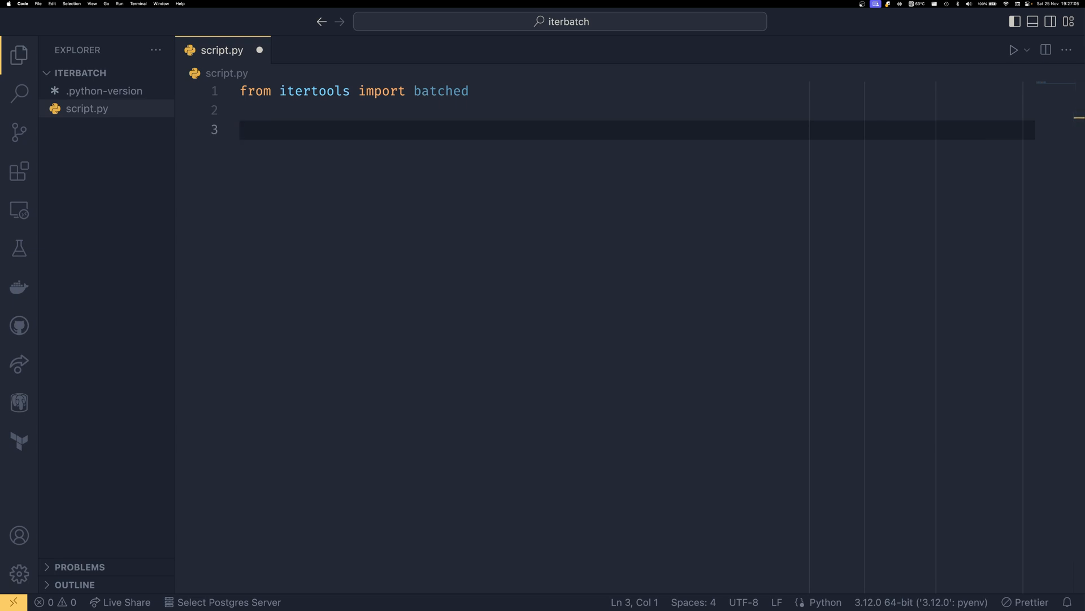
pyautogui.write('se')
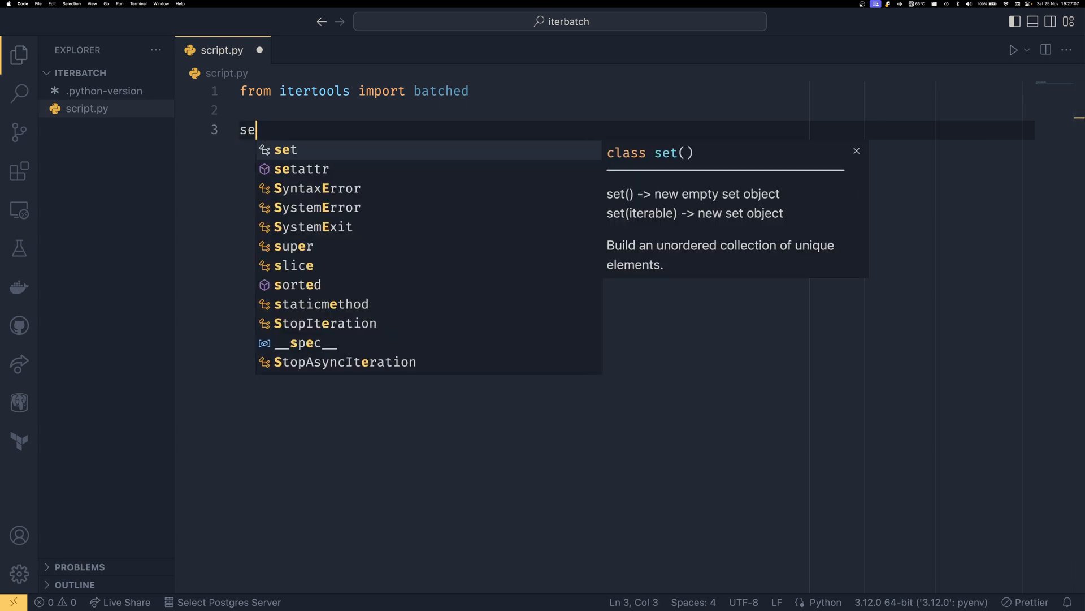
pyautogui.write('seq = [1, 2, 3, 4, ]')
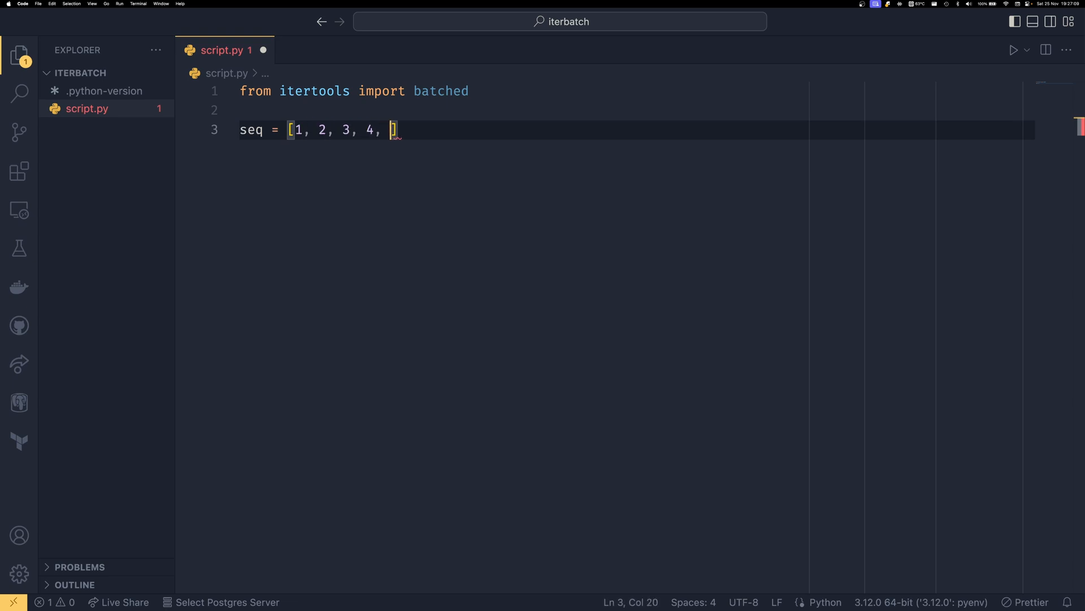
pyautogui.write('5, 6, 7')
pyautogui.write('pe')
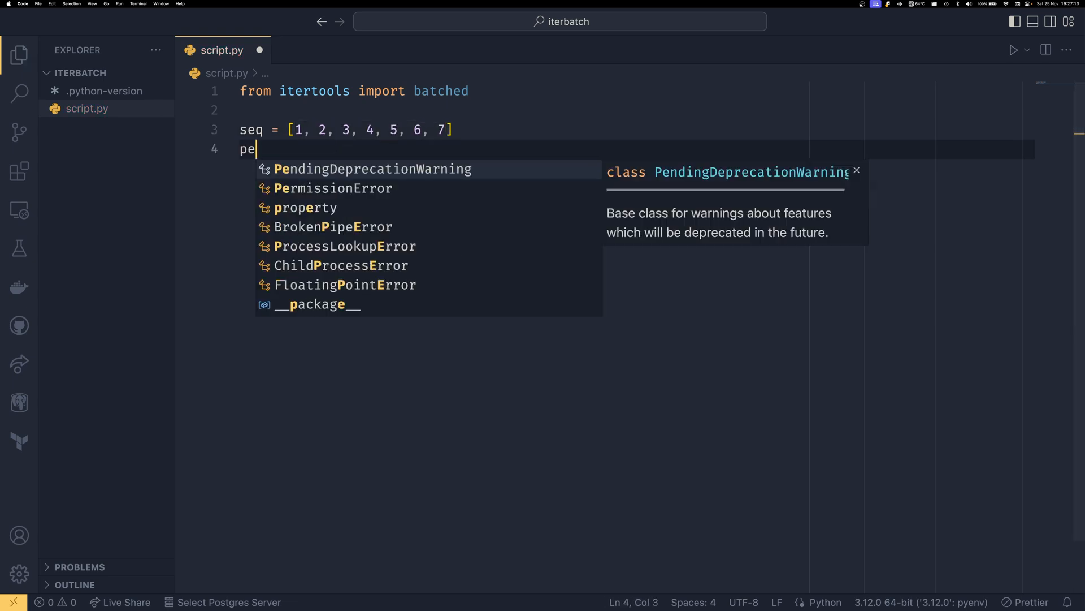
# Step: Add print(batched(seq, 2)) to show seq grouped in pairs
pyautogui.write('rint(batched)(')
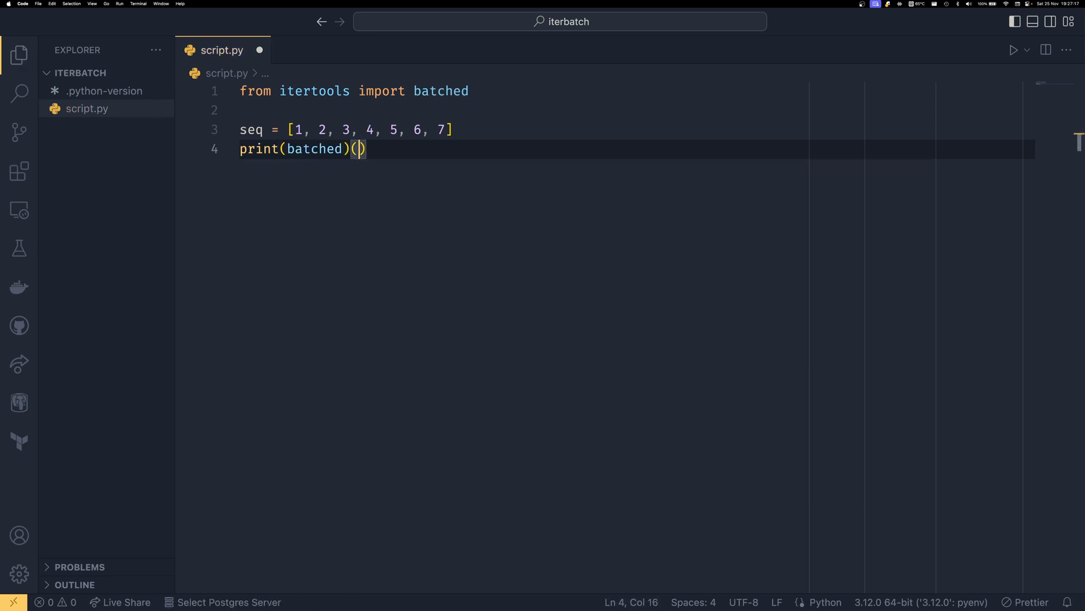
pyautogui.write('seq')
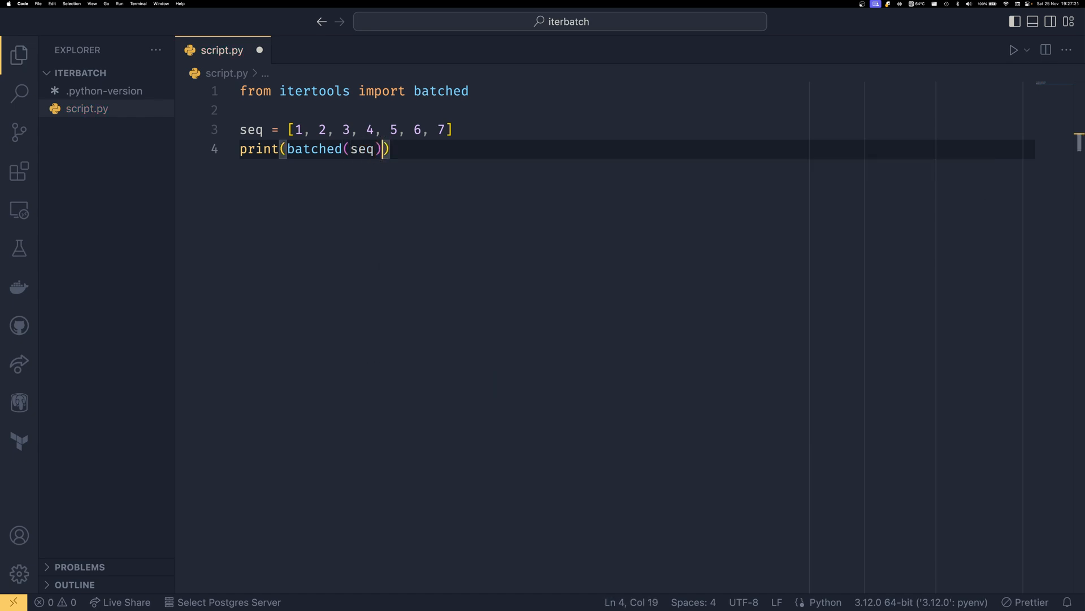
pyautogui.doubleClick(362, 149)
pyautogui.write(', 2')
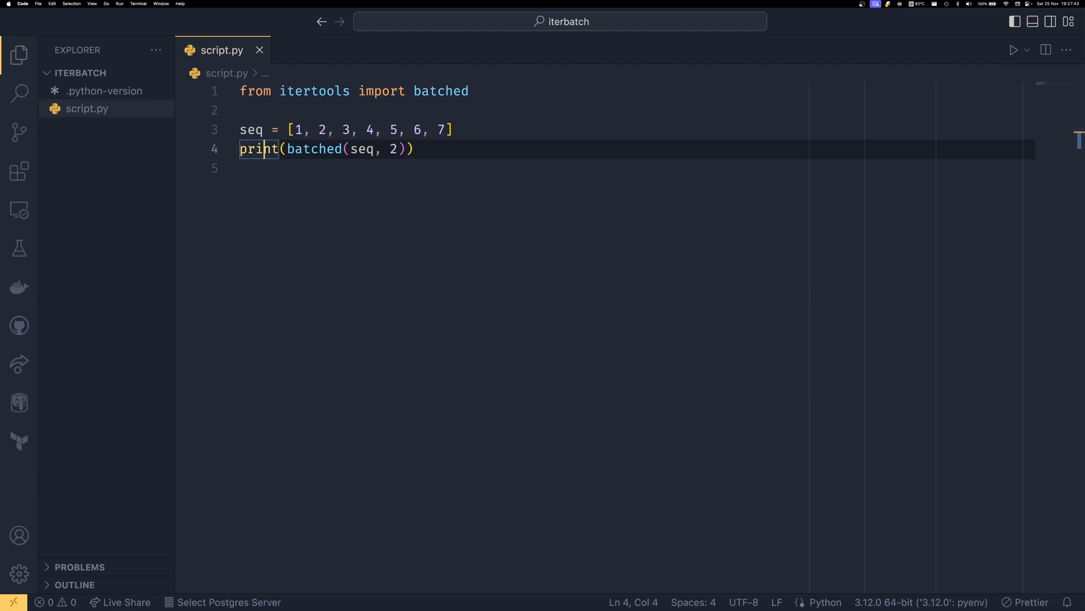
# Step: Wrap batched in list(), run py script.py to print [(1, 2), (3, 4), (5, 6), (7,)], then remove the test lines
pyautogui.write('list')
pyautogui.write('py script.py')
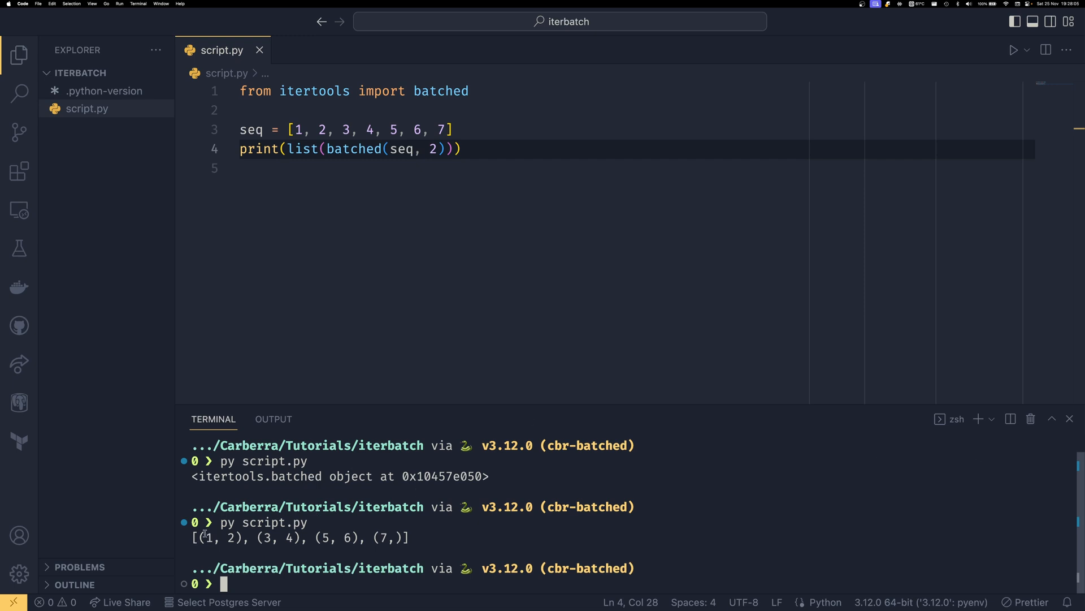
pyautogui.moveTo(201, 539); pyautogui.dragTo(360, 538)
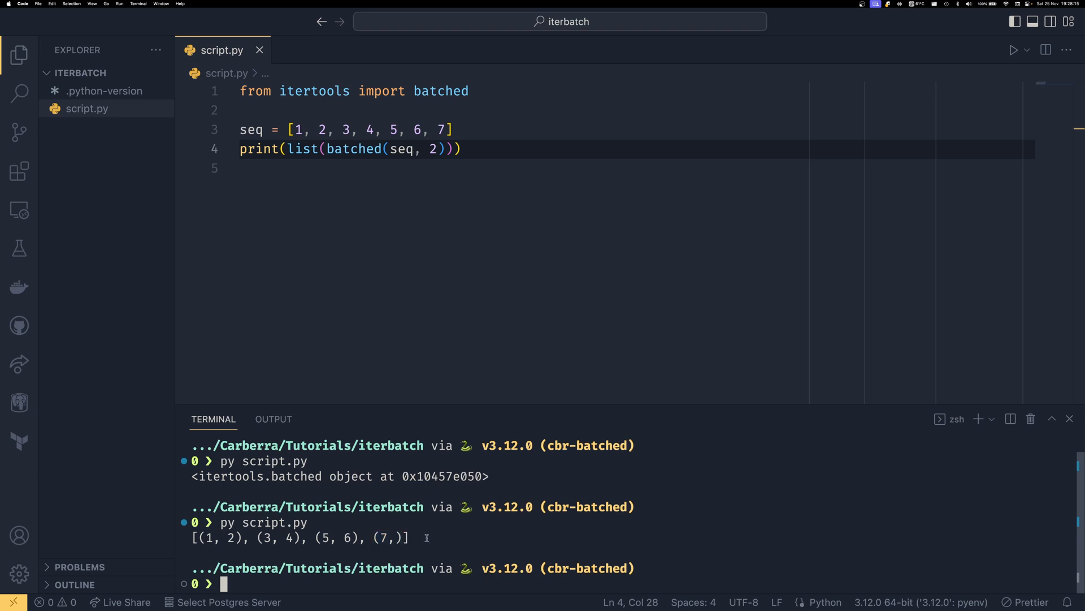
pyautogui.moveTo(464, 536)
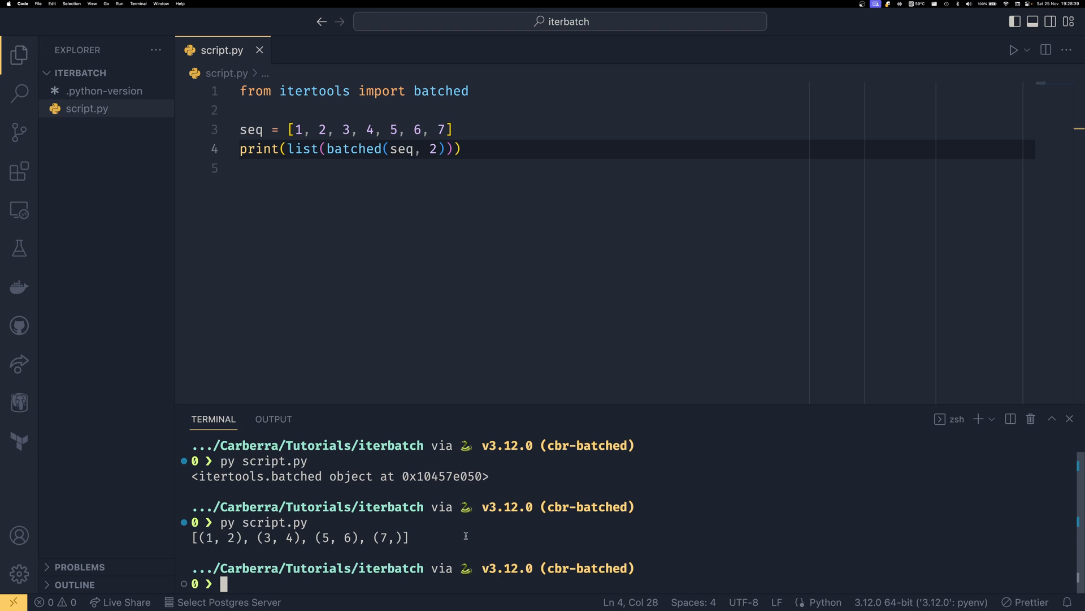
pyautogui.moveTo(404, 486)
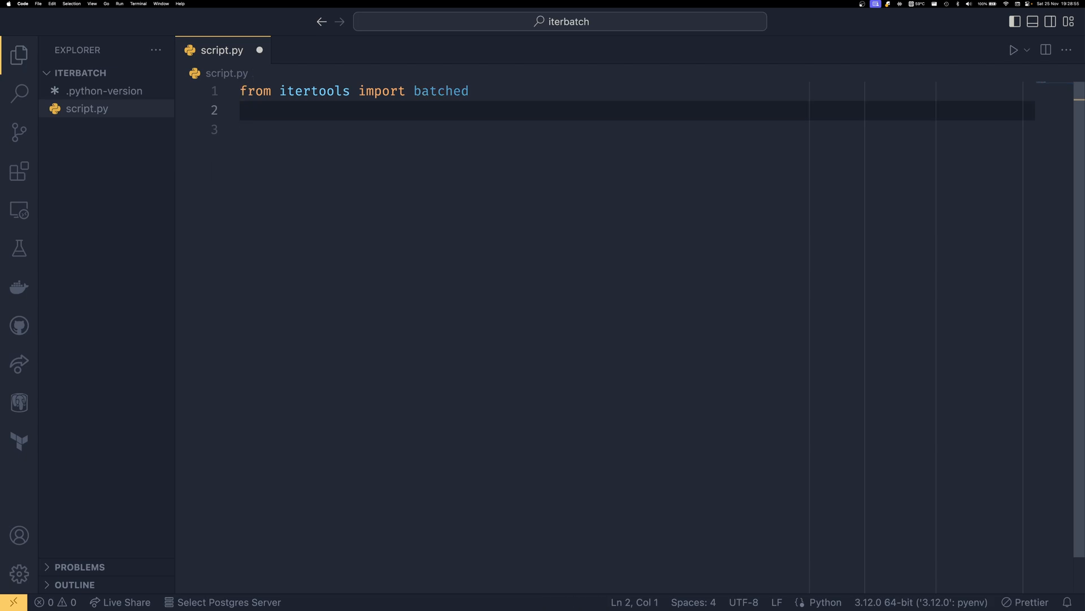
# Step: Import json, time and urlopen from urllib.request alongside batched, letting the formatter order them
pyautogui.write('import json,')
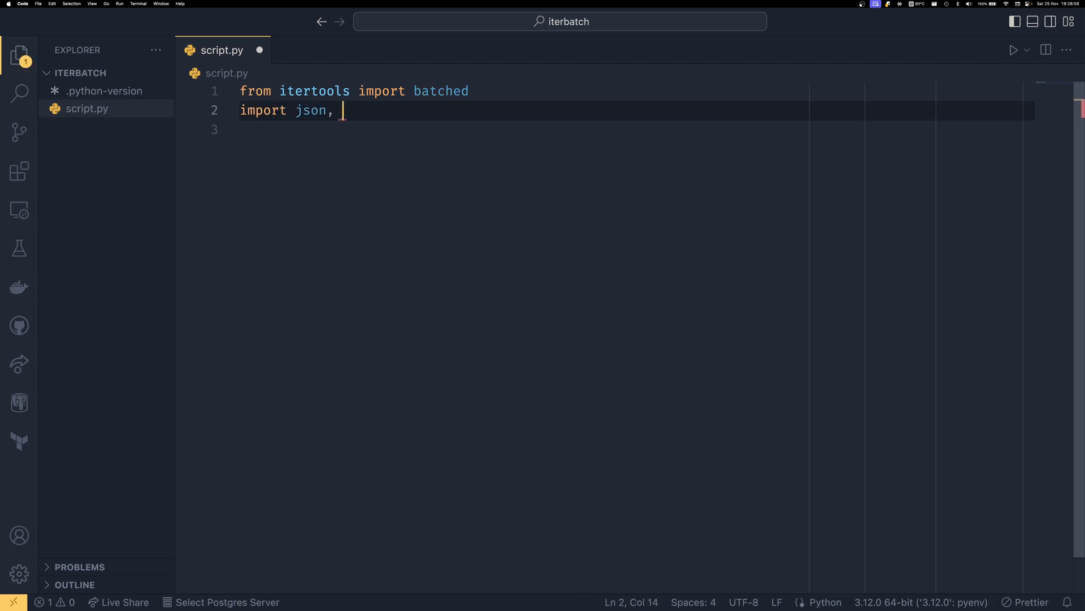
pyautogui.write('time')
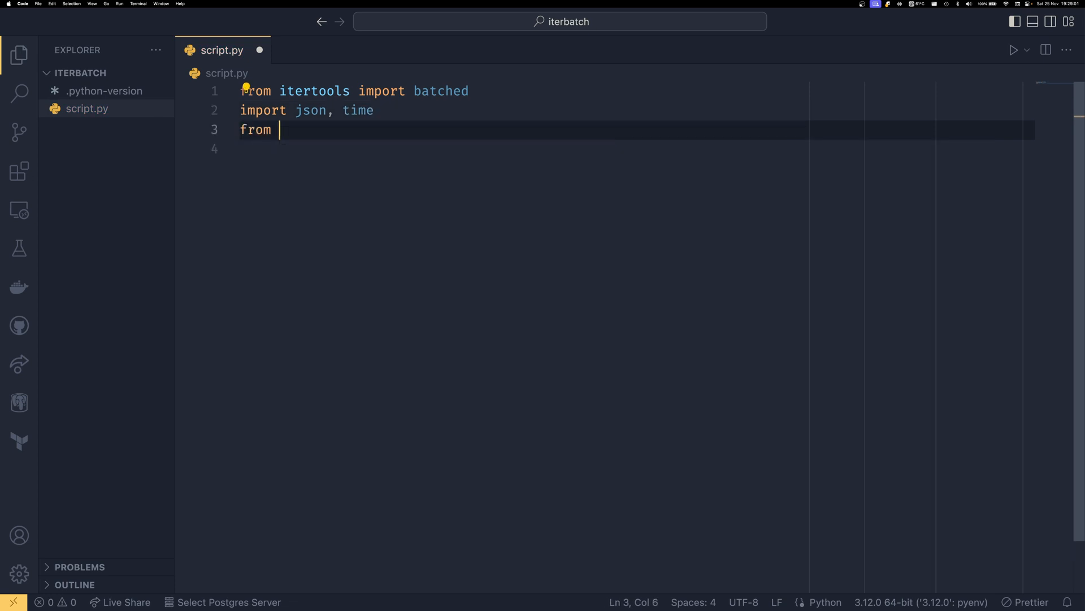
pyautogui.write('u')
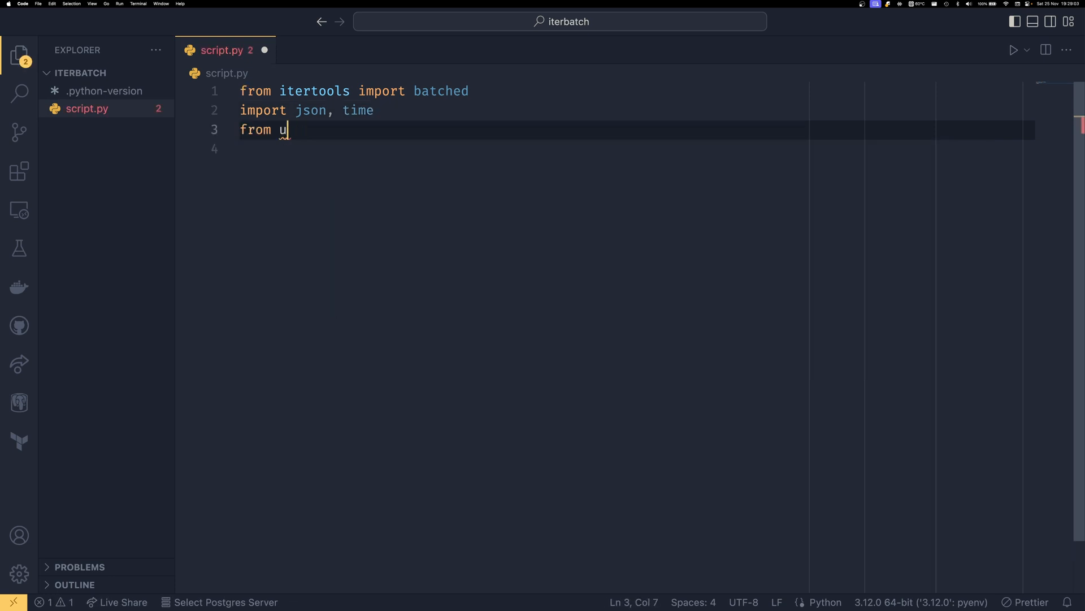
pyautogui.write('rllib.request')
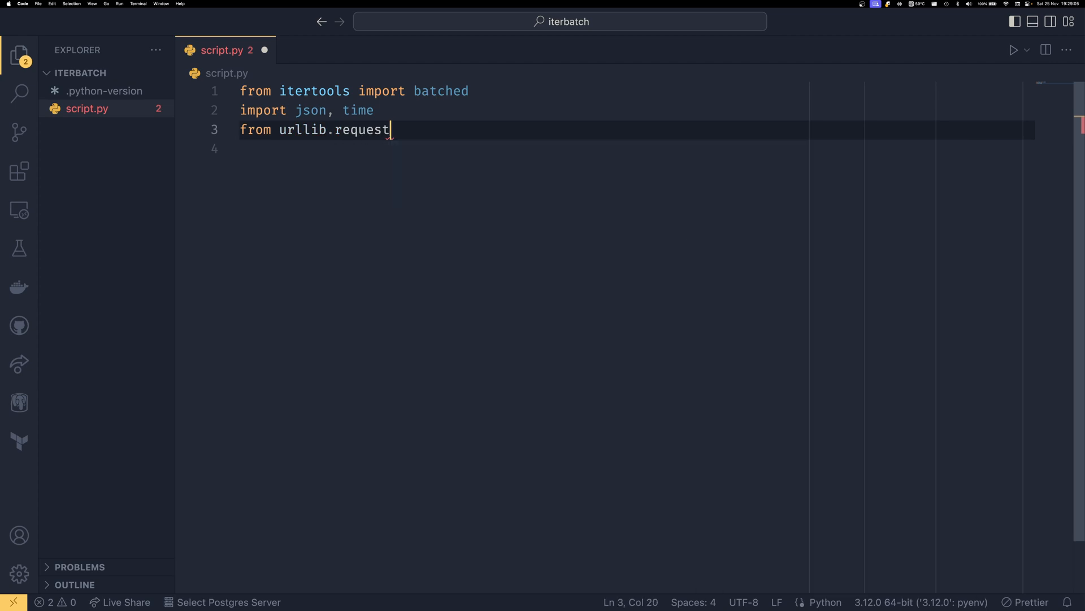
pyautogui.write('import urlopen')
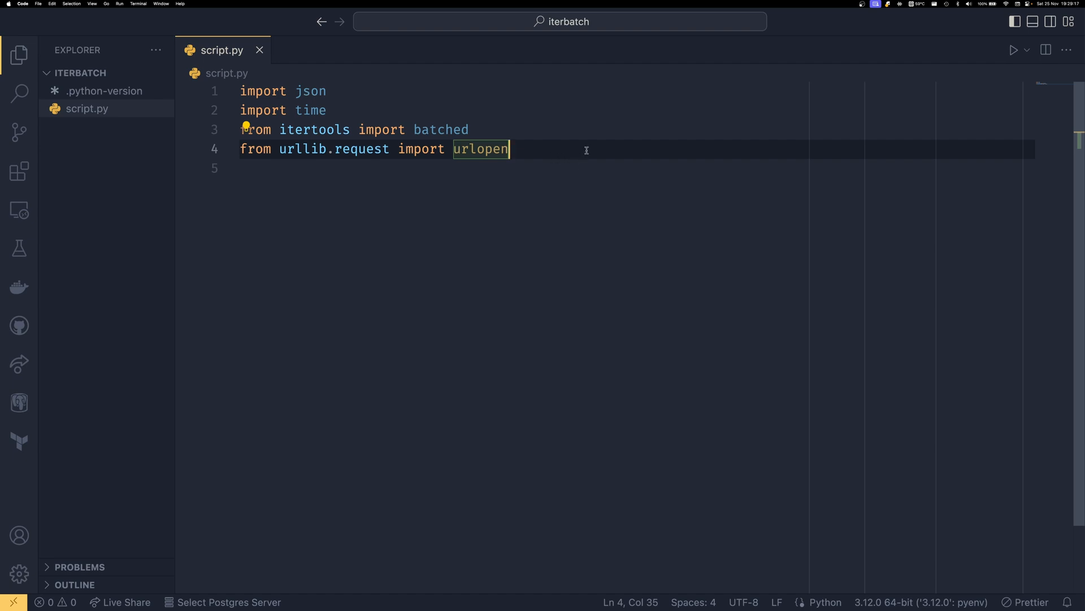
pyautogui.press('enter')
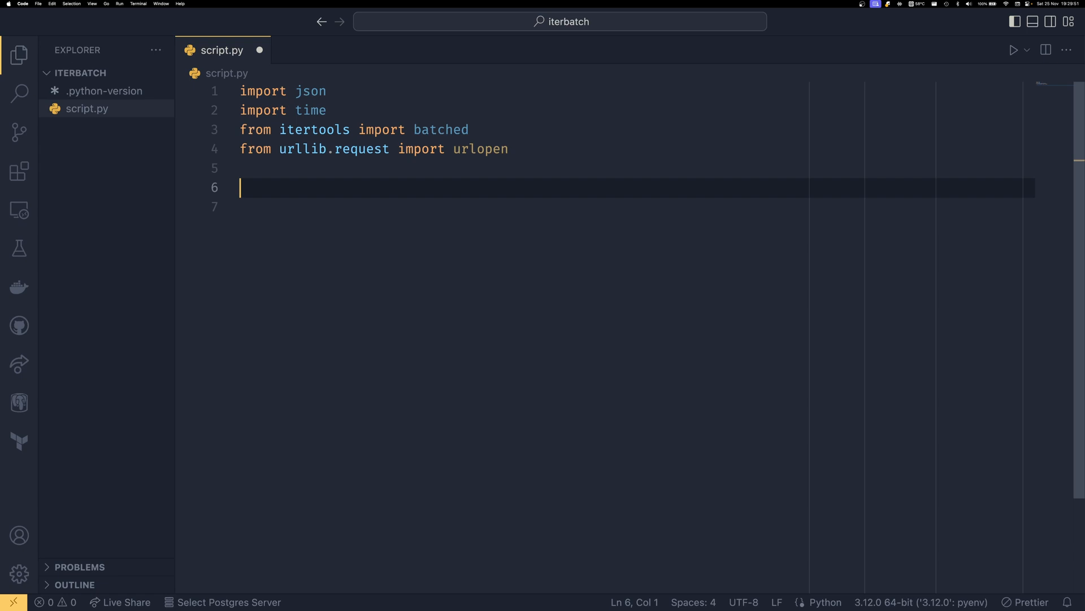
# Step: Assign resp from a urlopen call for the PyPI releases and start a new block below it
pyautogui.write('resp =')
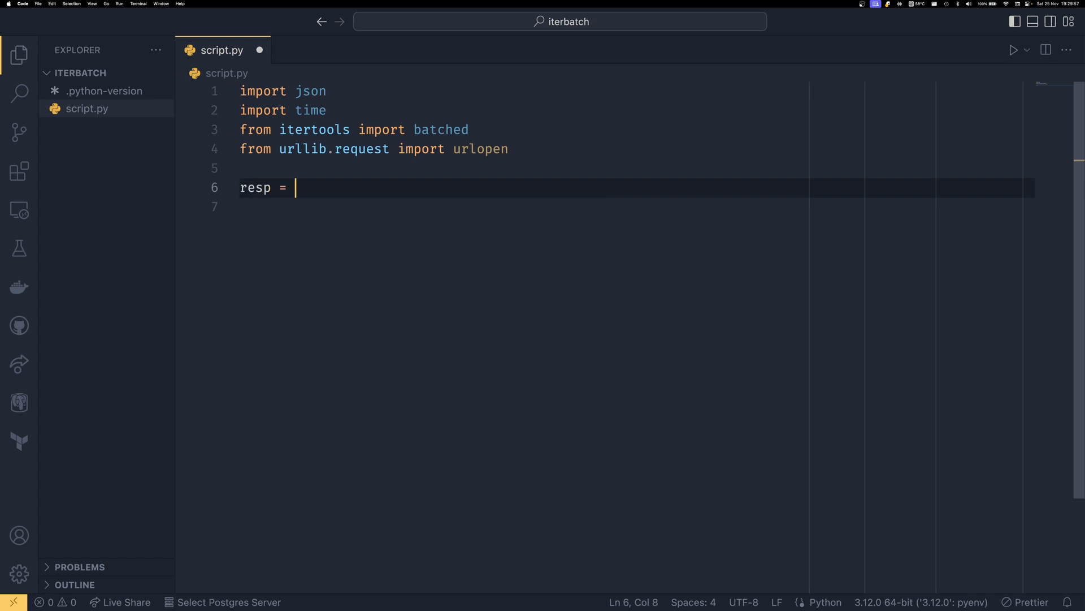
pyautogui.write('url')
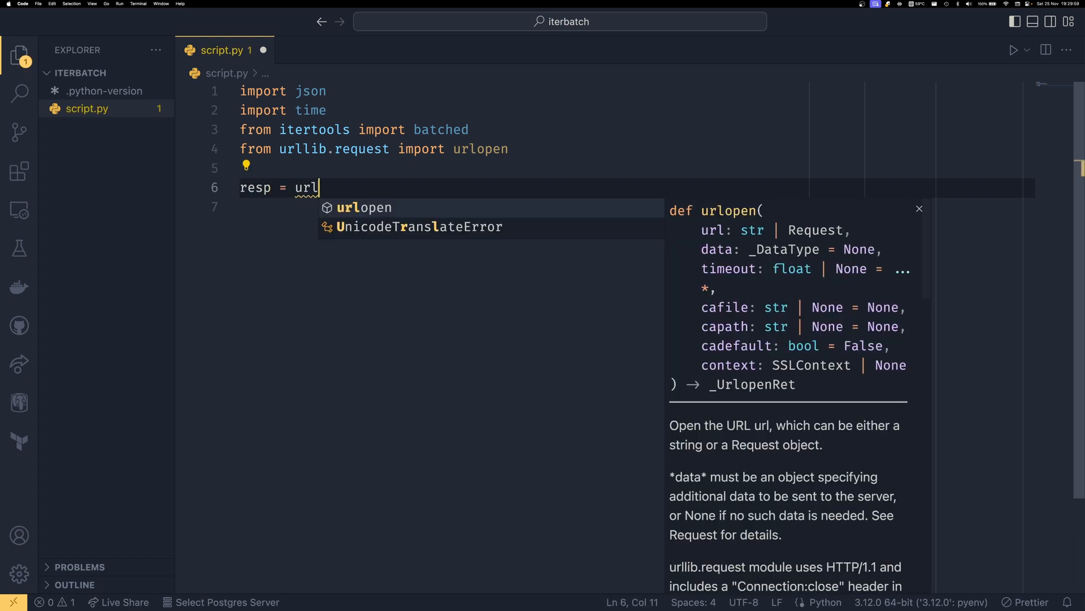
pyautogui.press('Escape')
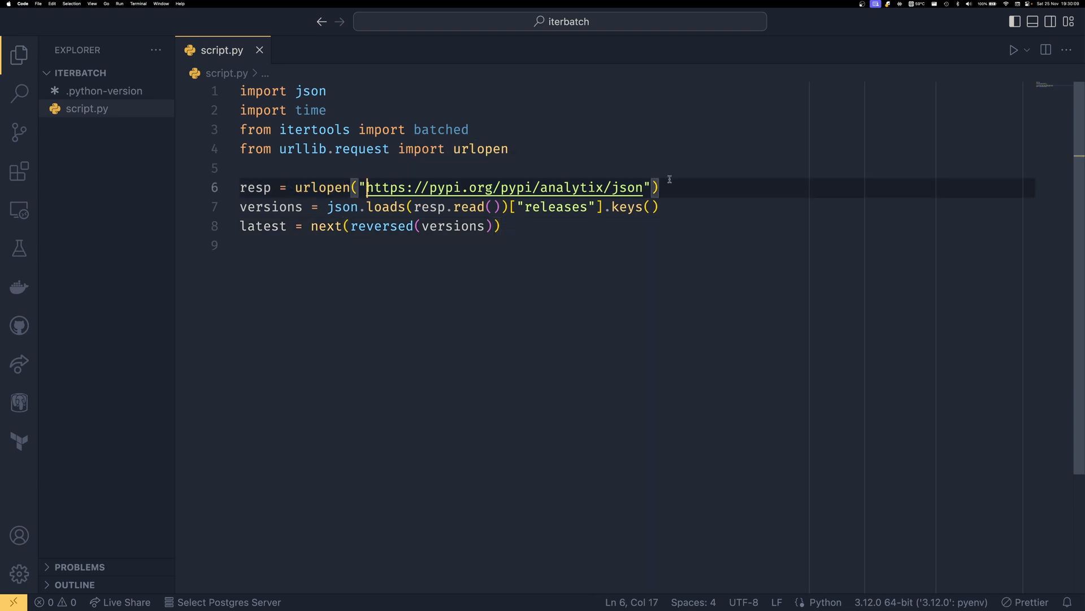
pyautogui.doubleClick(574, 187)
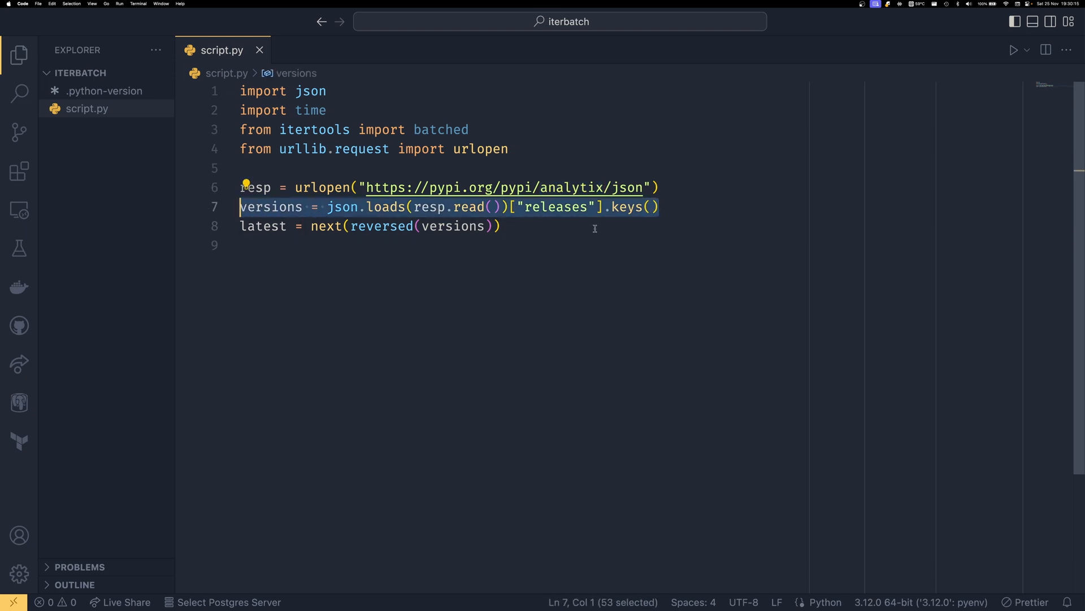
pyautogui.click(658, 206)
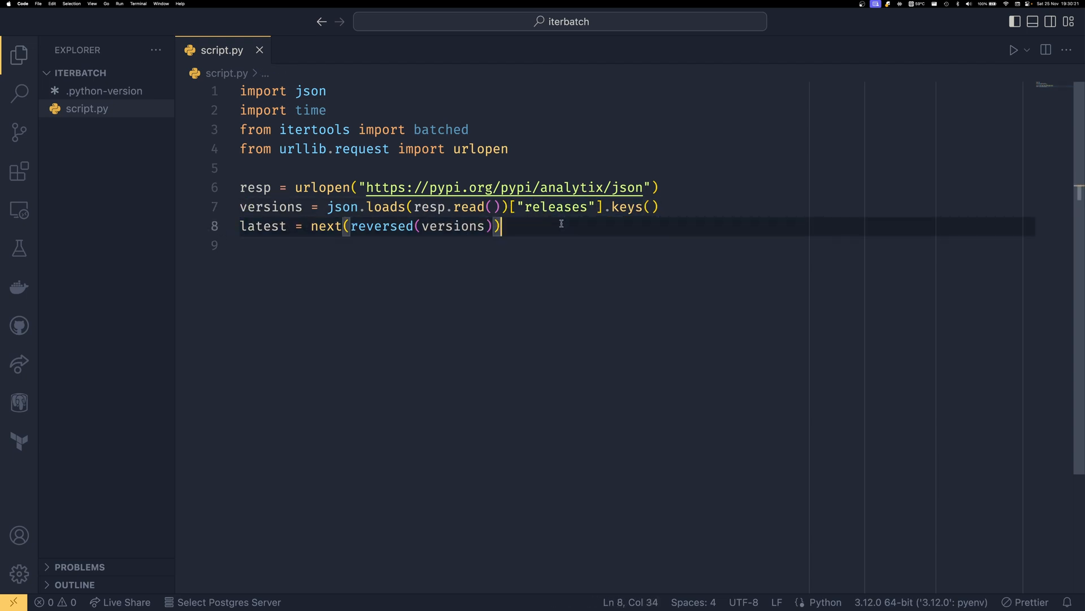
pyautogui.press('Enter')
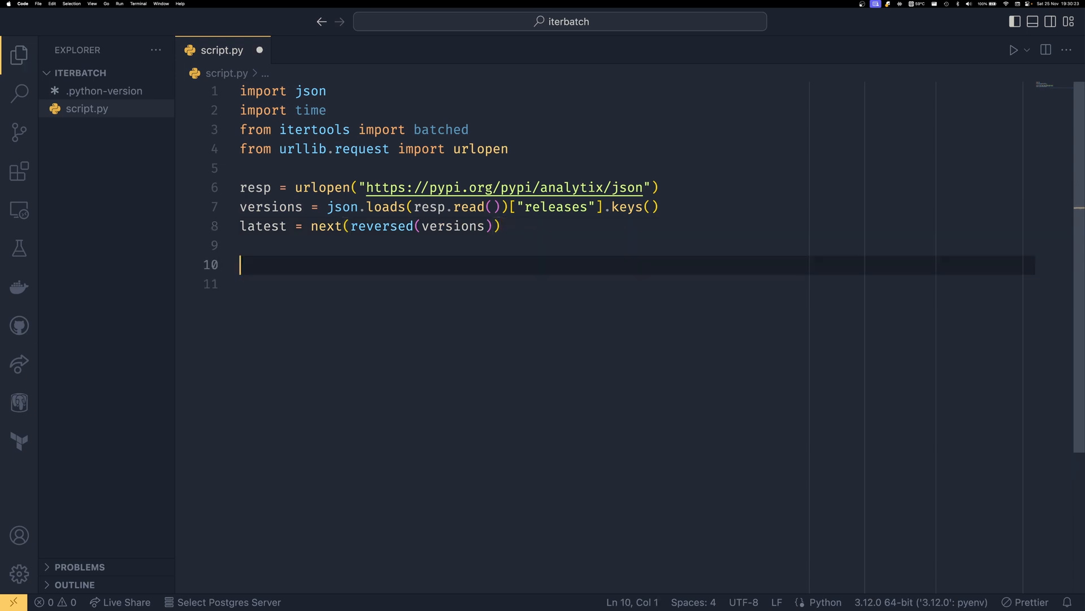
# Step: Loop over batched(versions, 5) and each version, printing f"Checking version {version}"
pyautogui.write('for batch in batched')
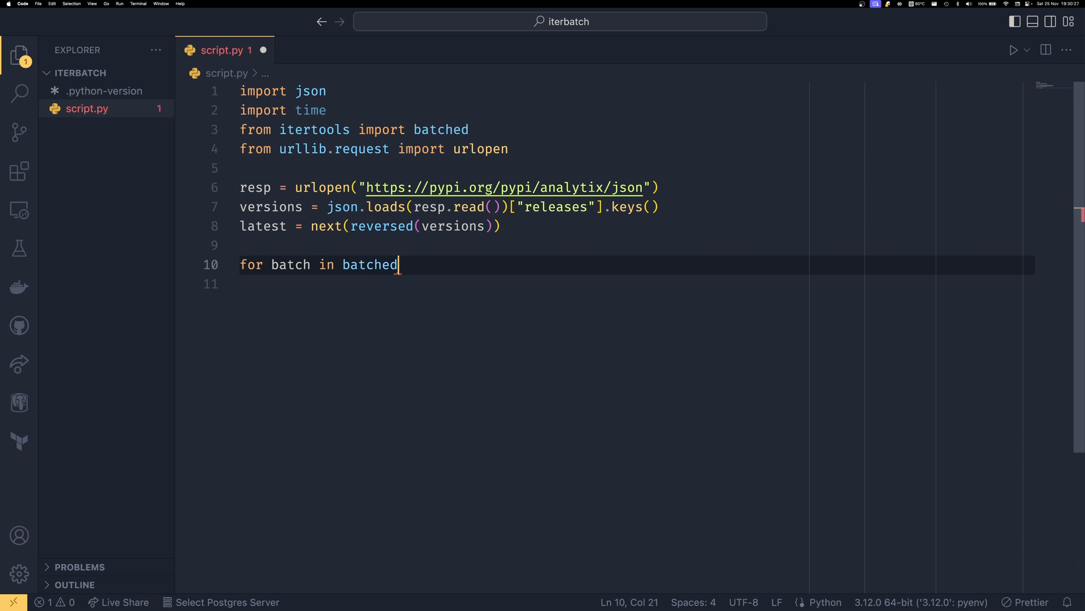
pyautogui.write('(version, 5):')
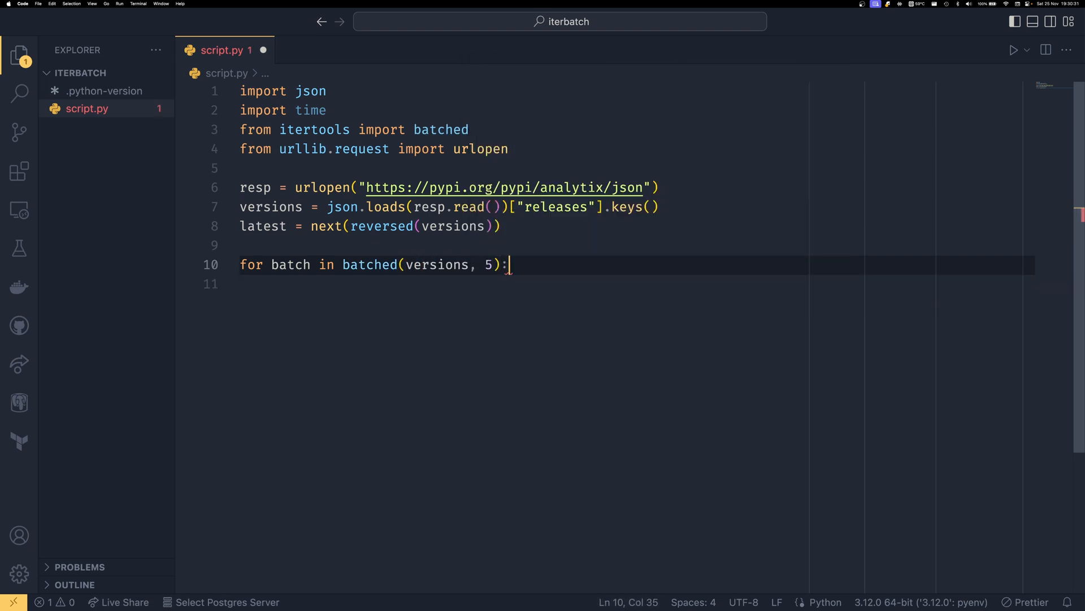
pyautogui.write('for version in batch')
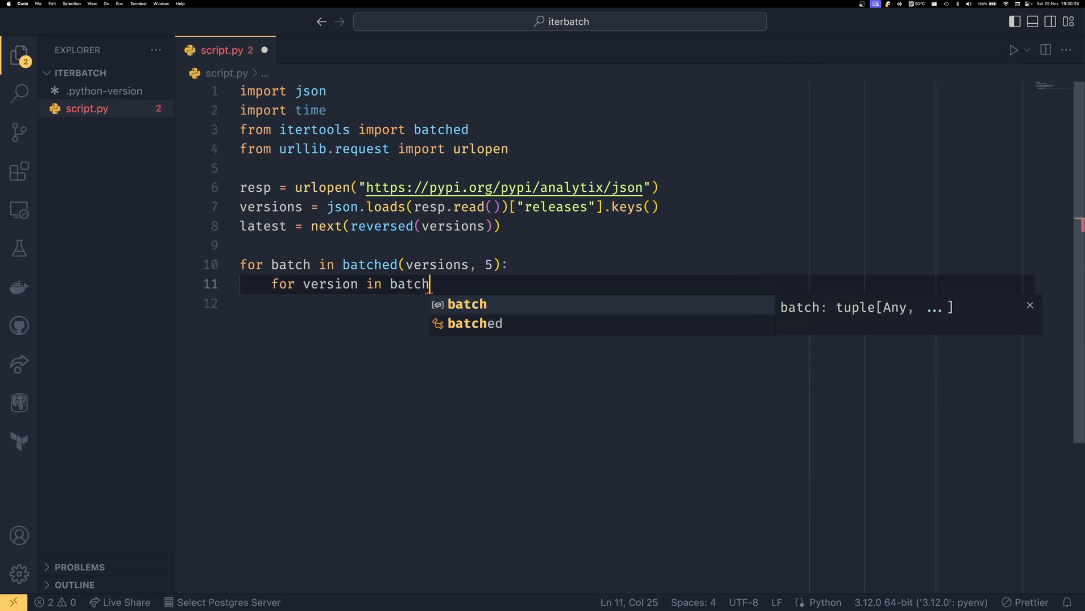
pyautogui.press('enter')
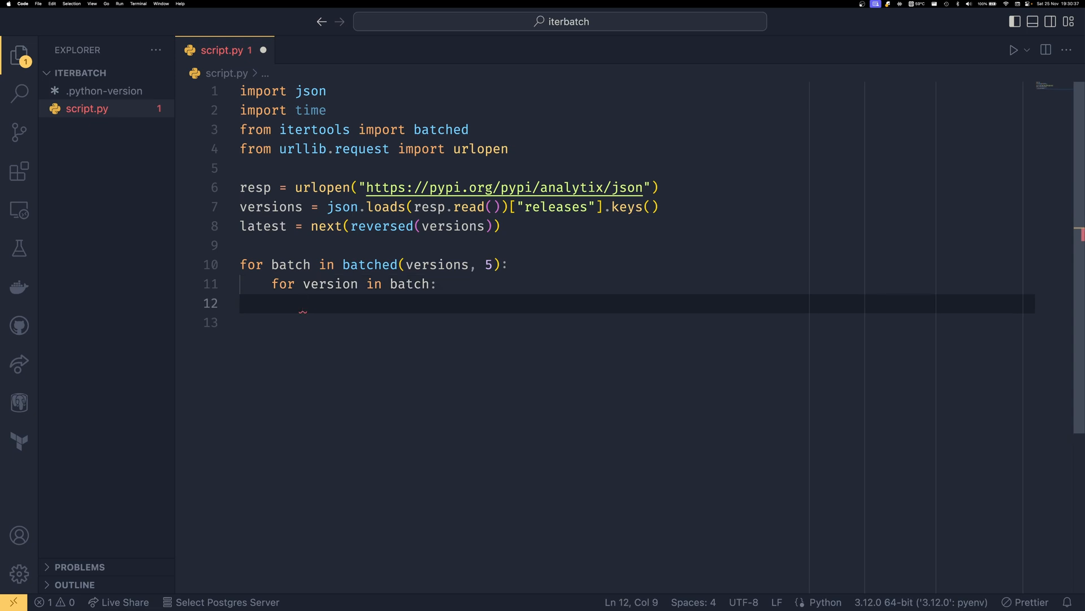
pyautogui.write('print(f"C')
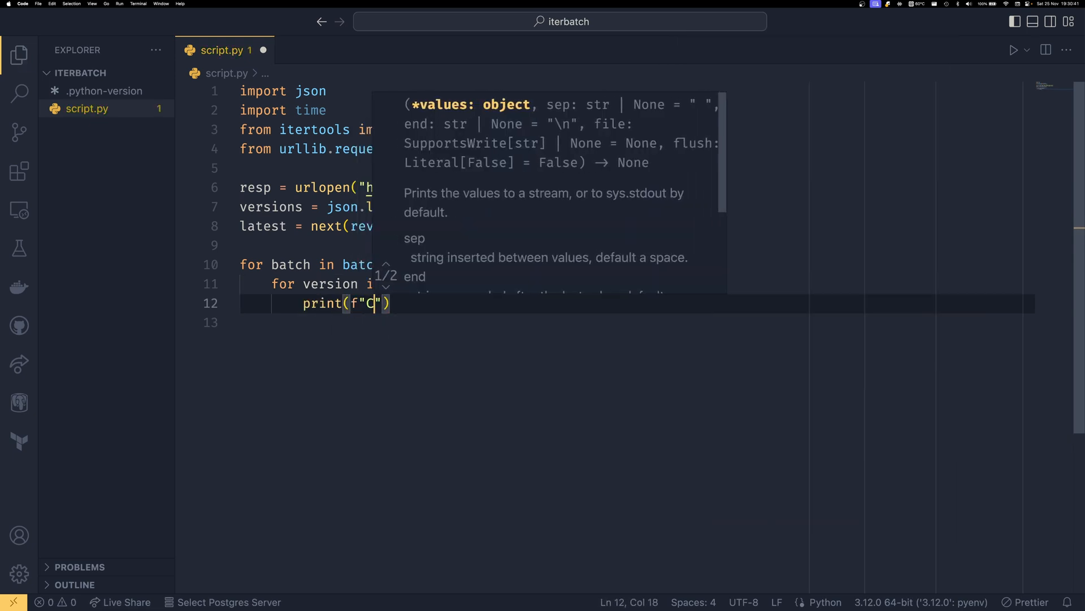
pyautogui.write('hecking version {}')
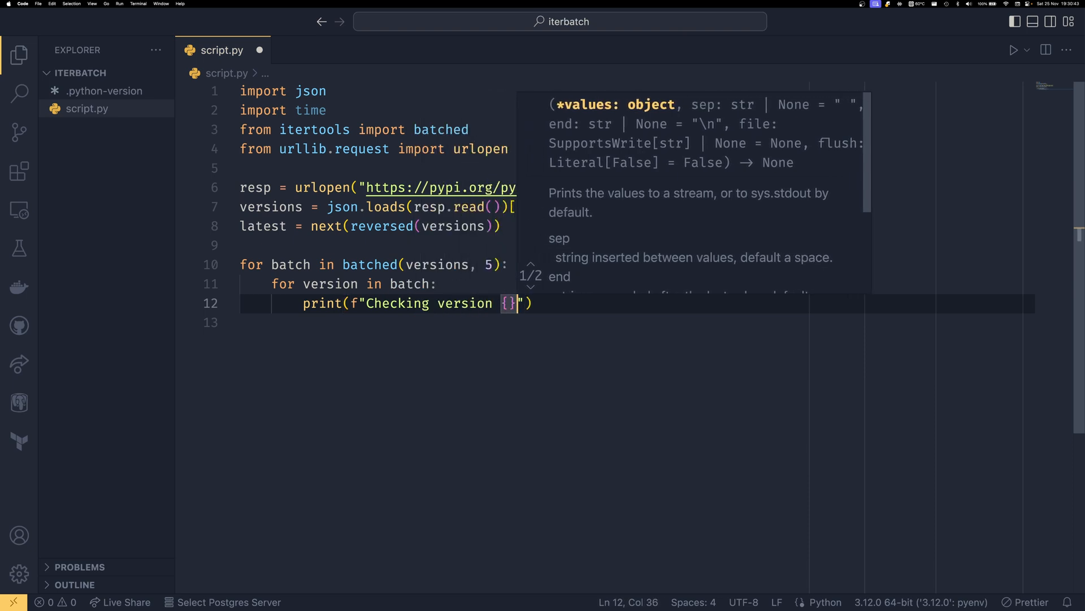
pyautogui.write('version')
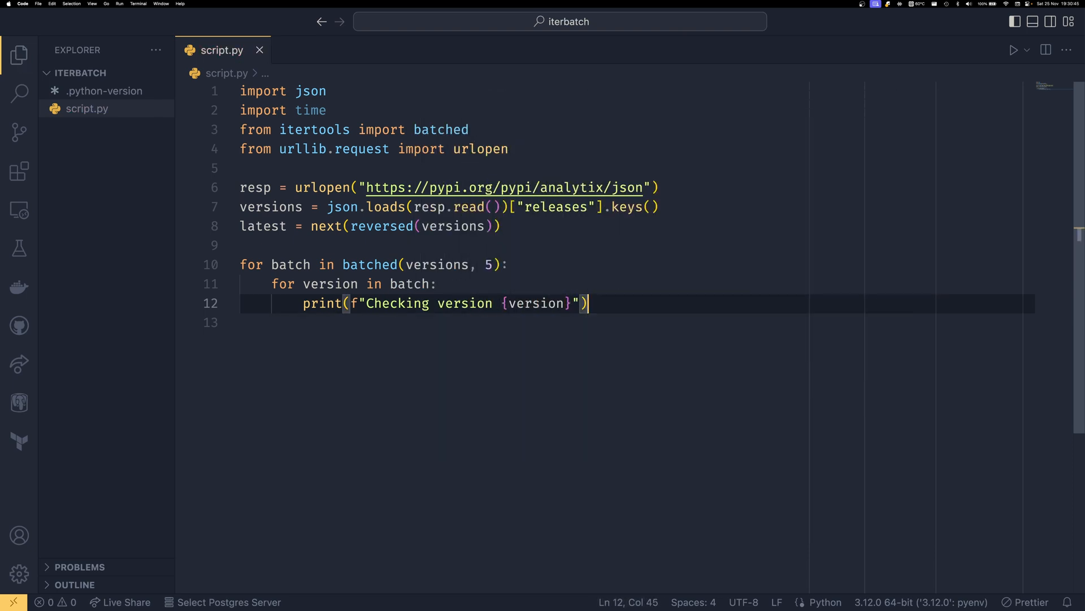
# Step: Request each version's PyPI JSON with urlopen, add an ellipsis, and call time.sleep(2) after every batch
pyautogui.write('resp =')
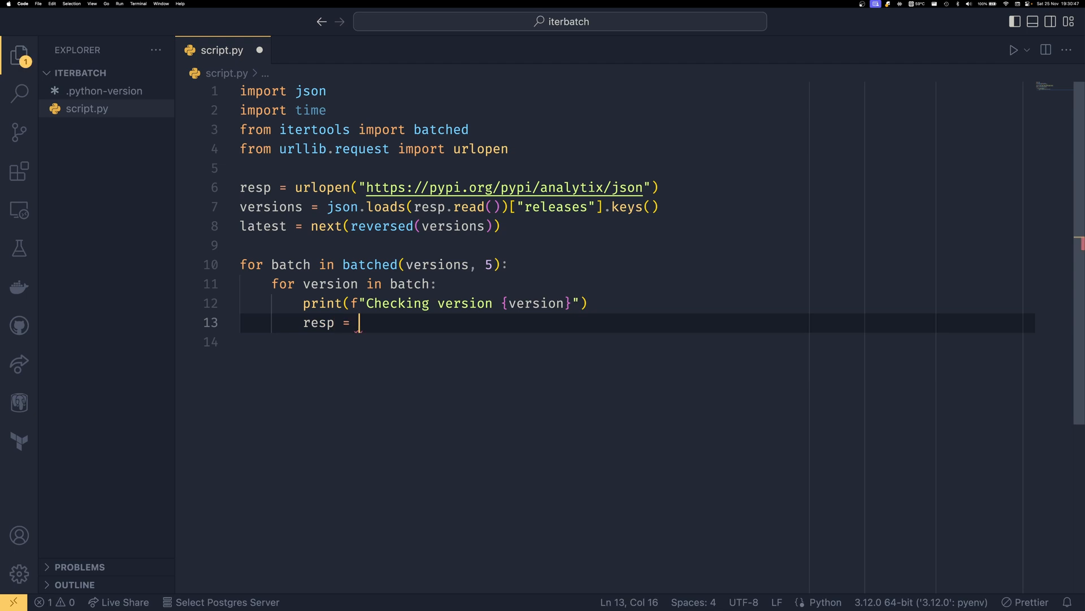
pyautogui.write('urlopen(f"')
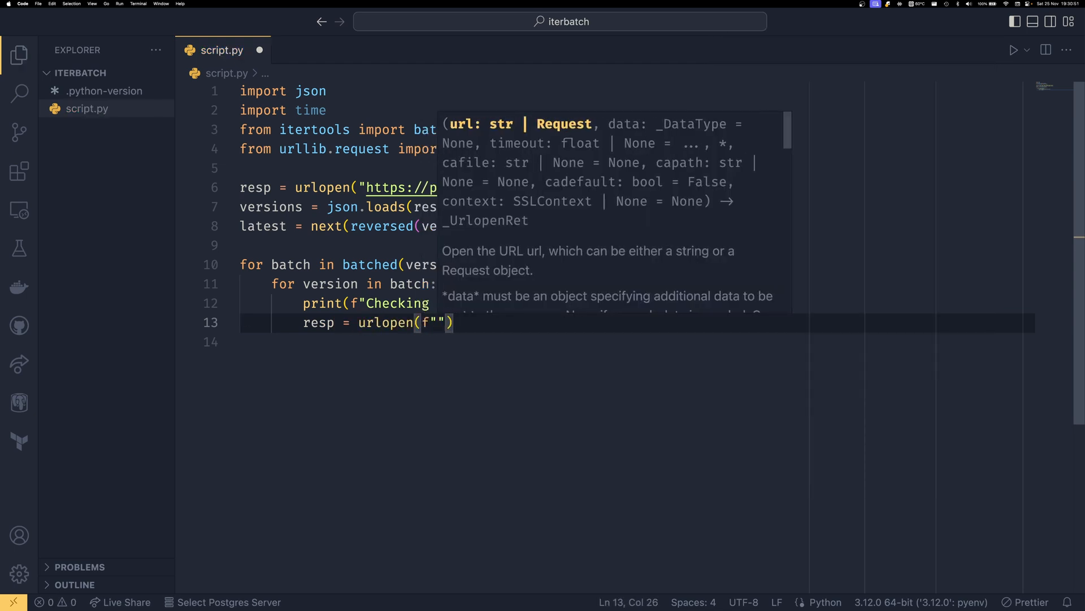
pyautogui.write('ht')
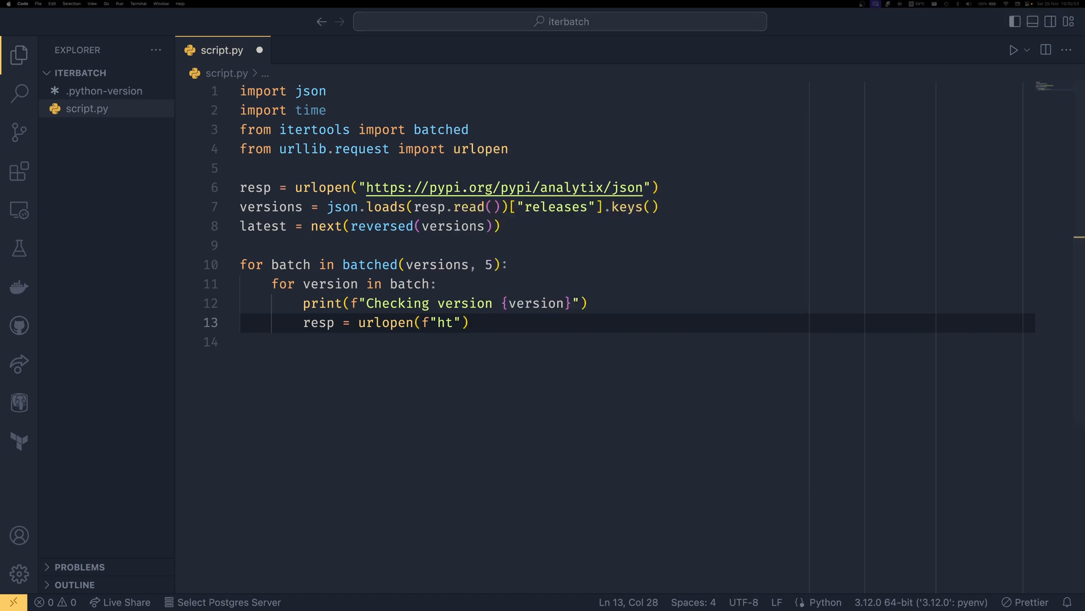
pyautogui.moveTo(670, 314)
pyautogui.write('tps://pypi.org/pypi/analytix/{version}/json')
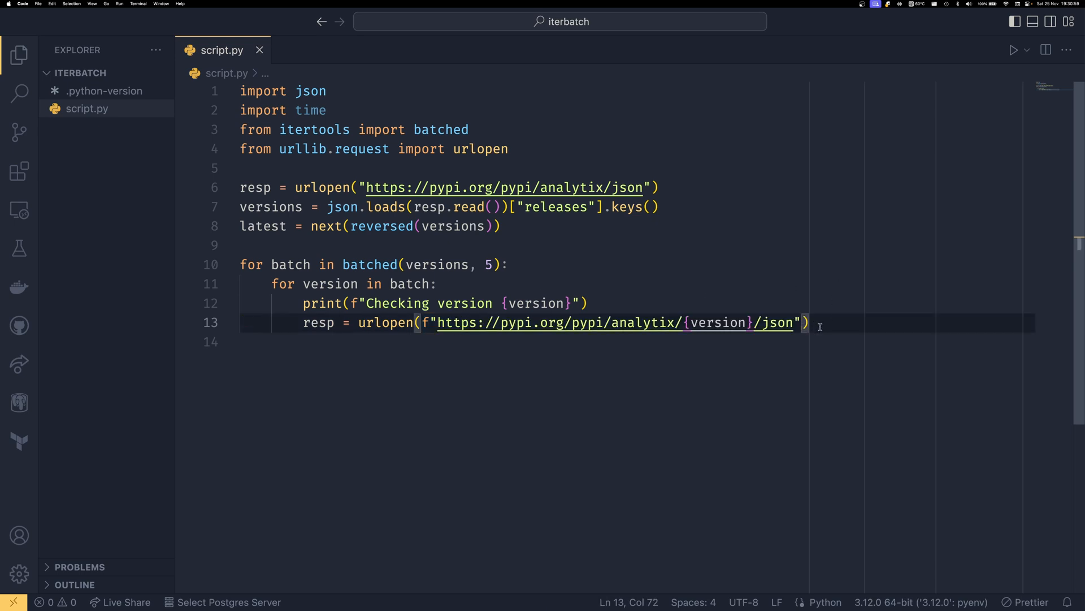
pyautogui.press('enter')
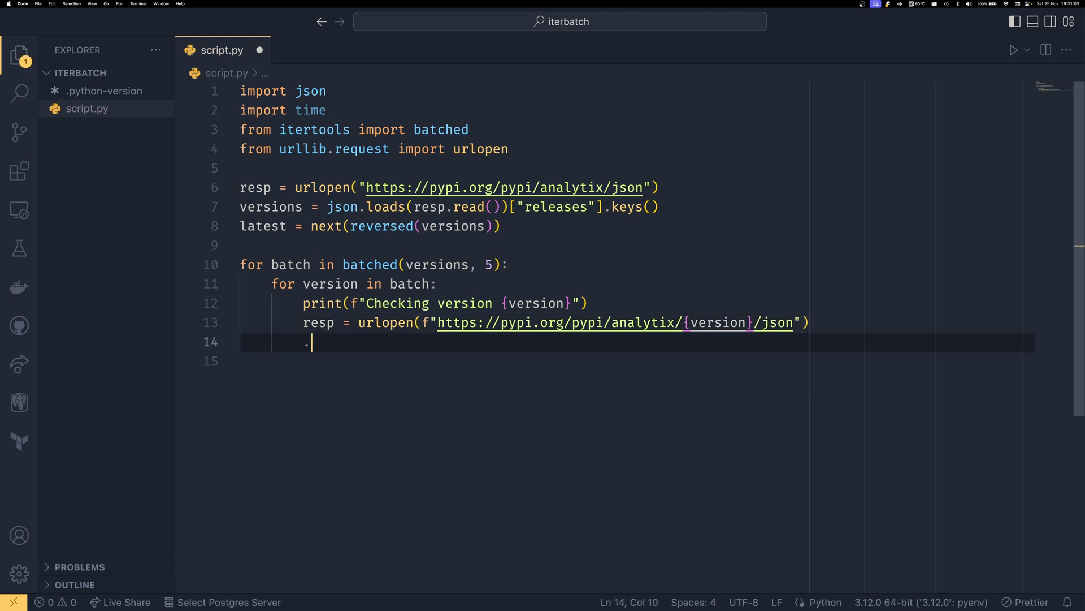
pyautogui.write('..')
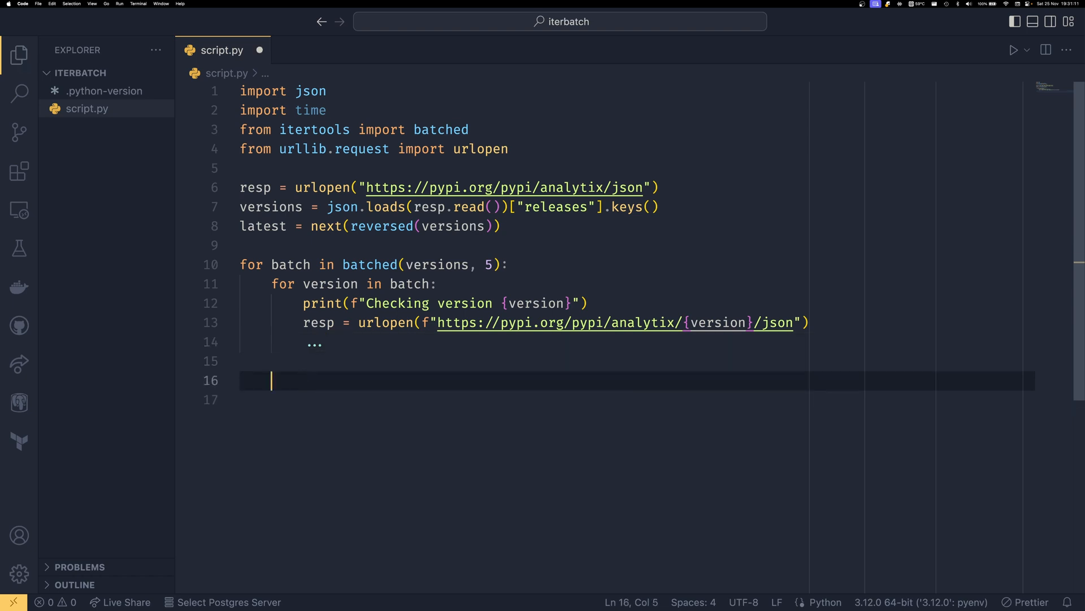
pyautogui.write('time.sleep')
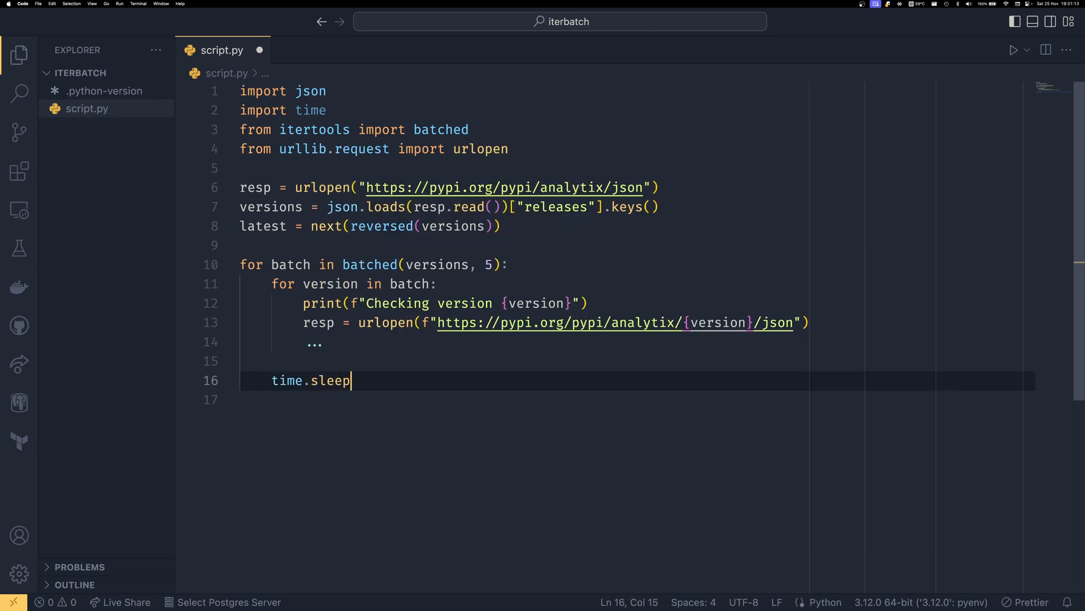
pyautogui.write('(2)')
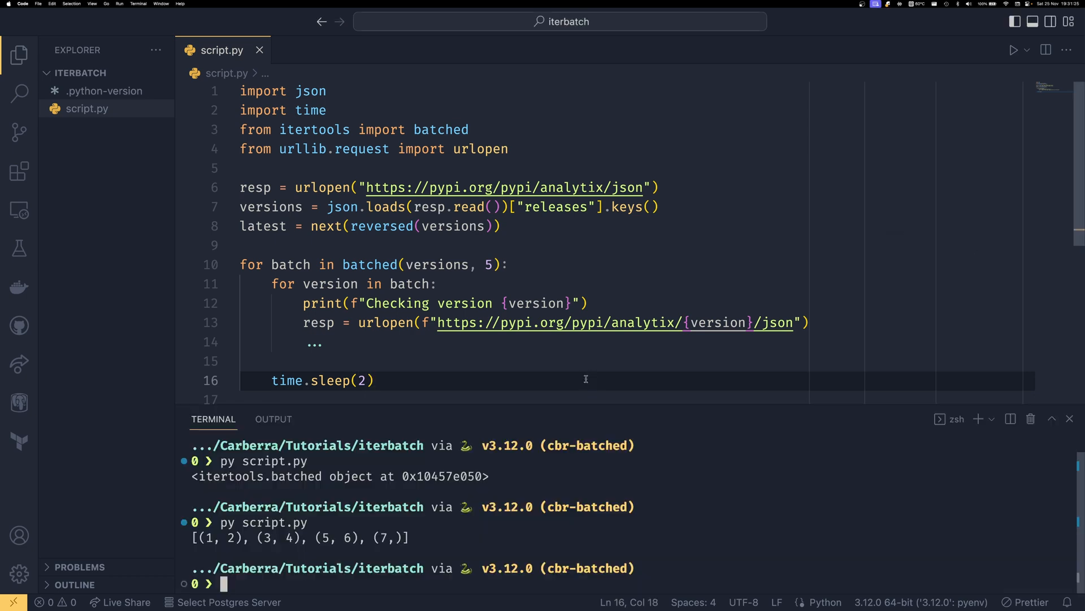
# Step: Run py script.py so the terminal lists every checked version through 5.0.0rc3
pyautogui.write('py script.py')
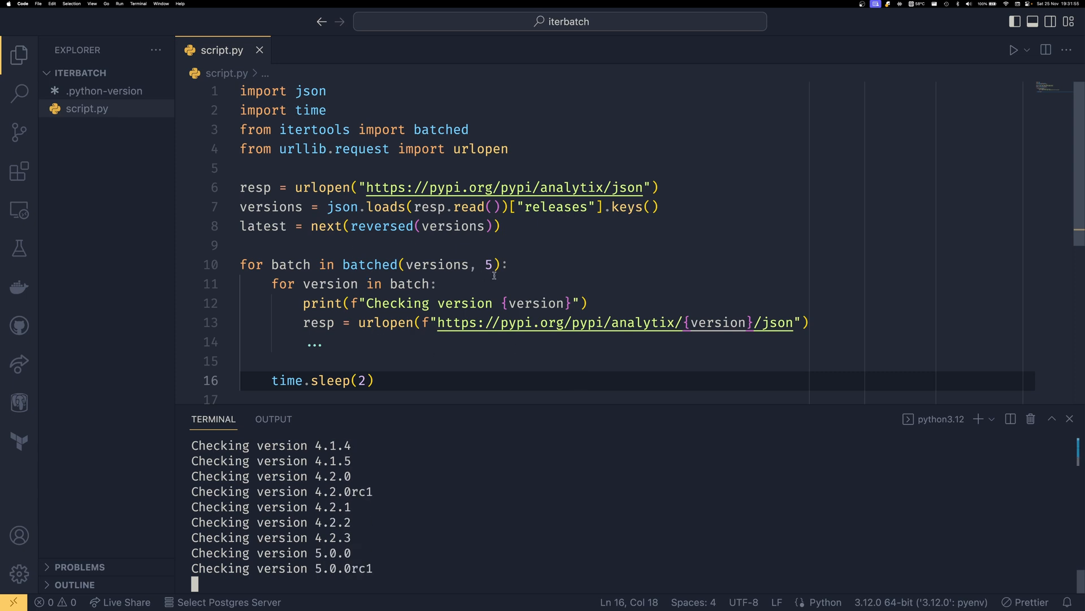
pyautogui.scroll(-3)
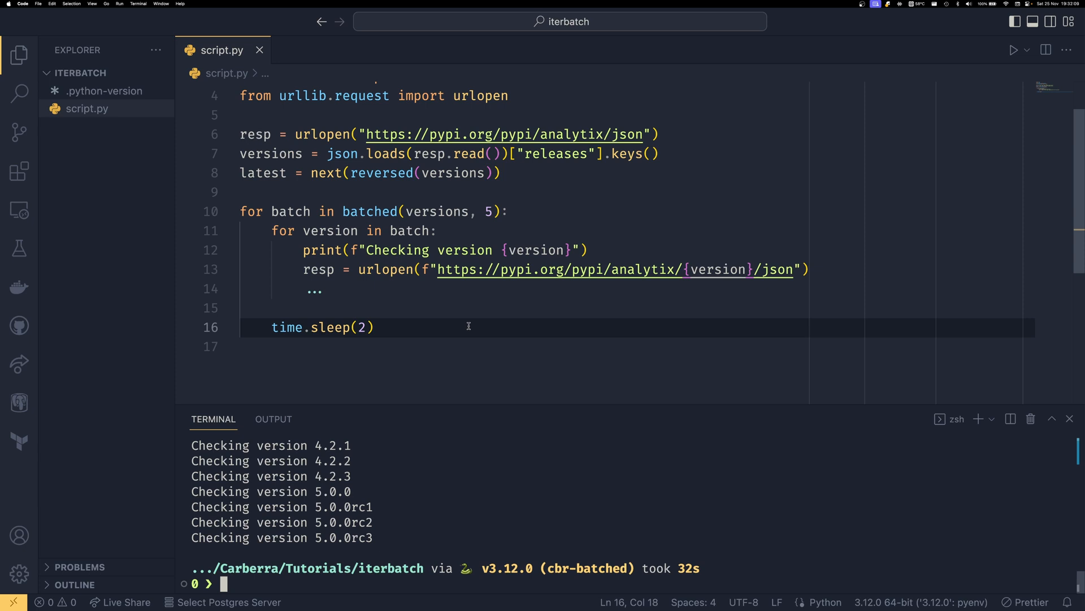
pyautogui.moveTo(407, 414)
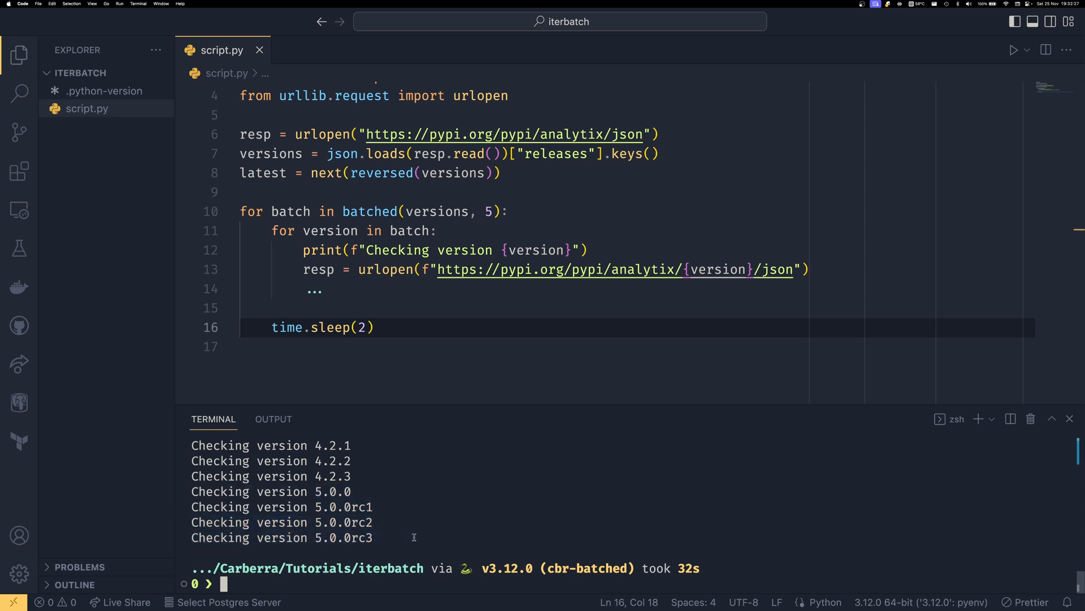
# Step: Add print("Sleeping for ratelimits...") above time.sleep(2)
pyautogui.doubleClick(284, 328)
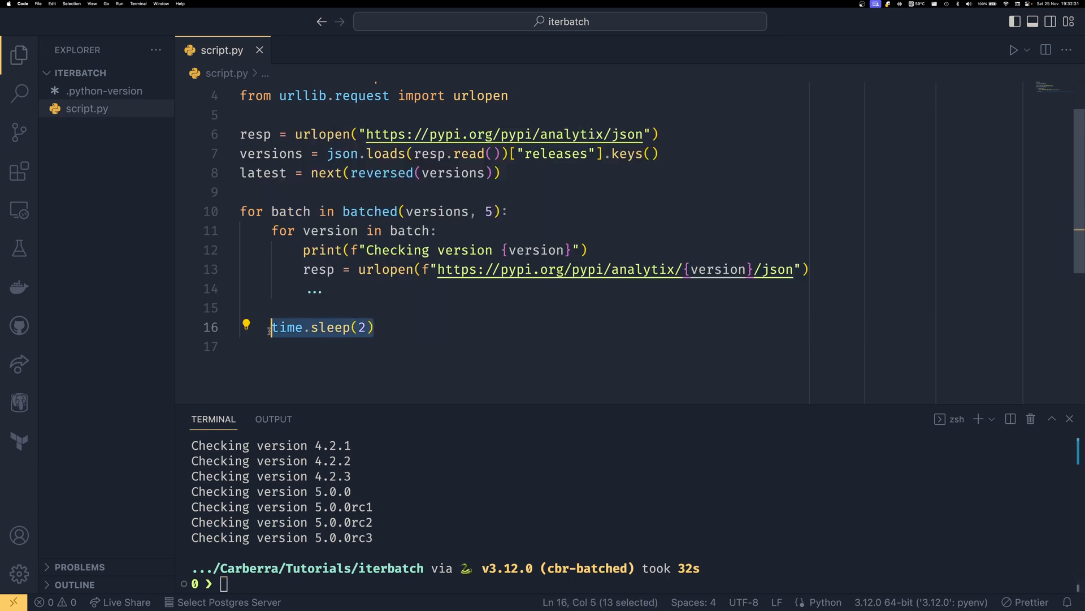
pyautogui.press('Enter')
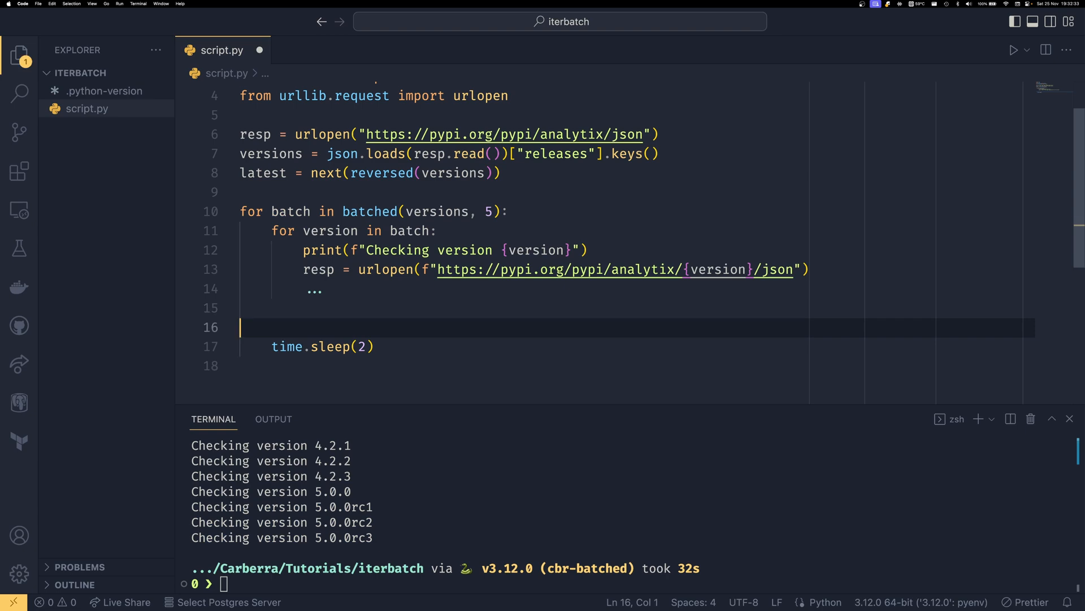
pyautogui.write('print("")')
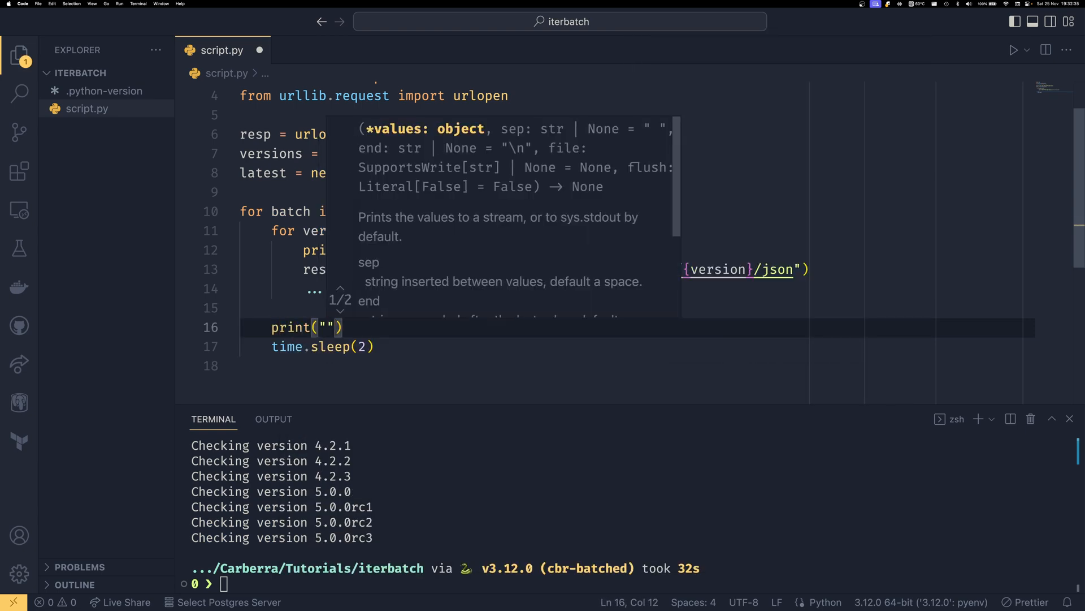
pyautogui.write('Sleeping for re')
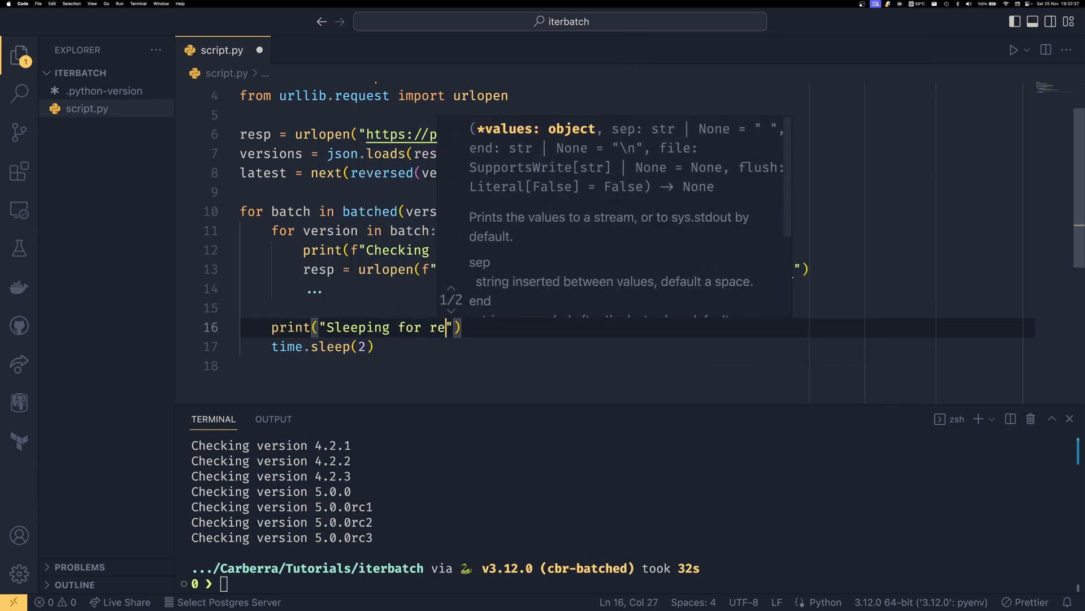
pyautogui.write('ratelimits///')
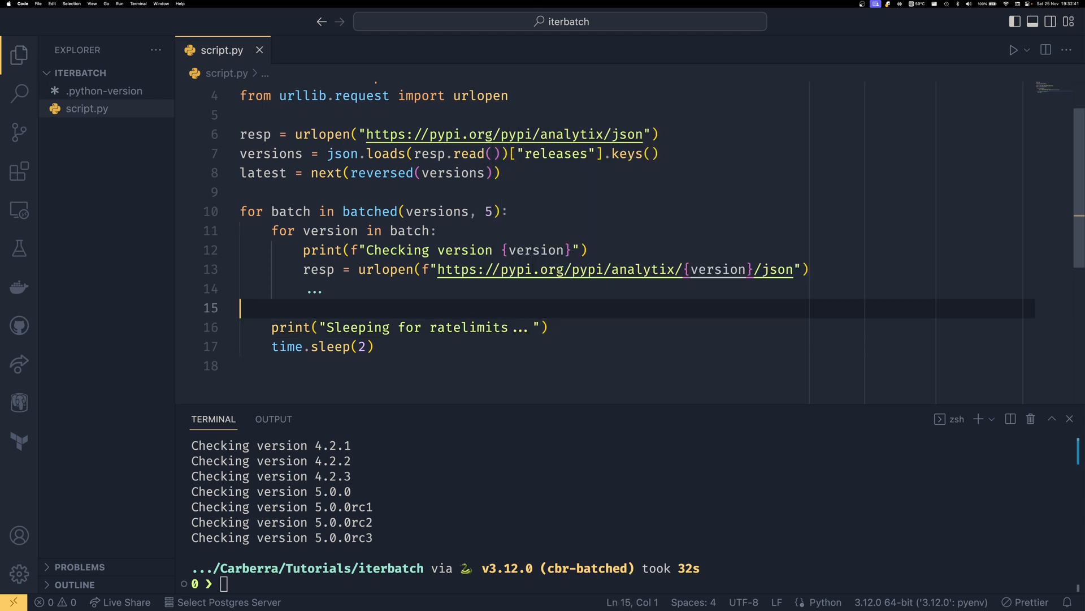
# Step: Wrap the message and sleep in if version != latest: so the last batch skips the pause
pyautogui.write('if version != latest:')
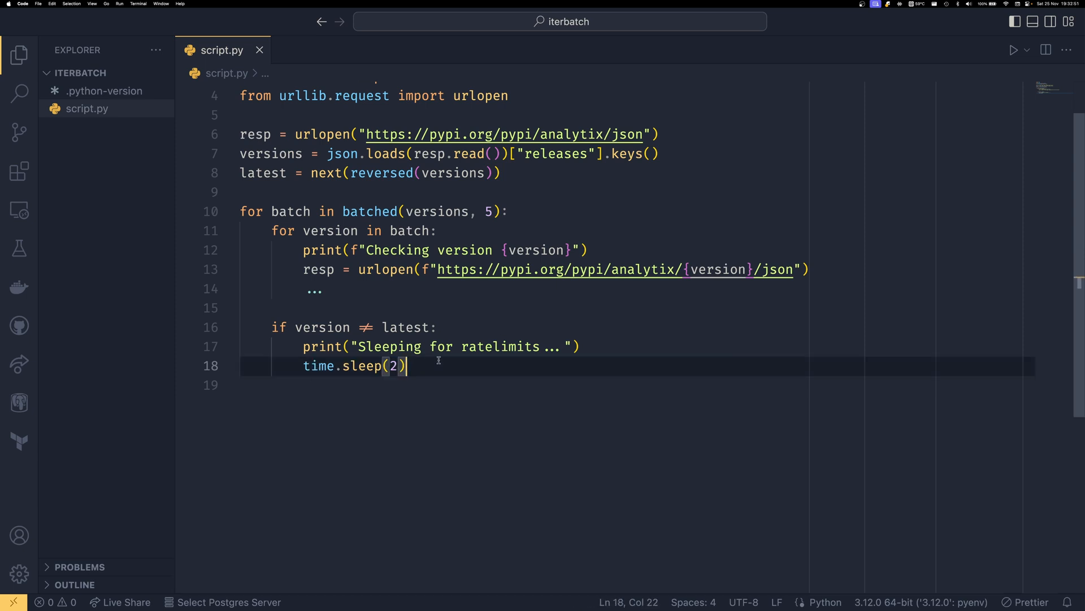
pyautogui.moveTo(309, 316)
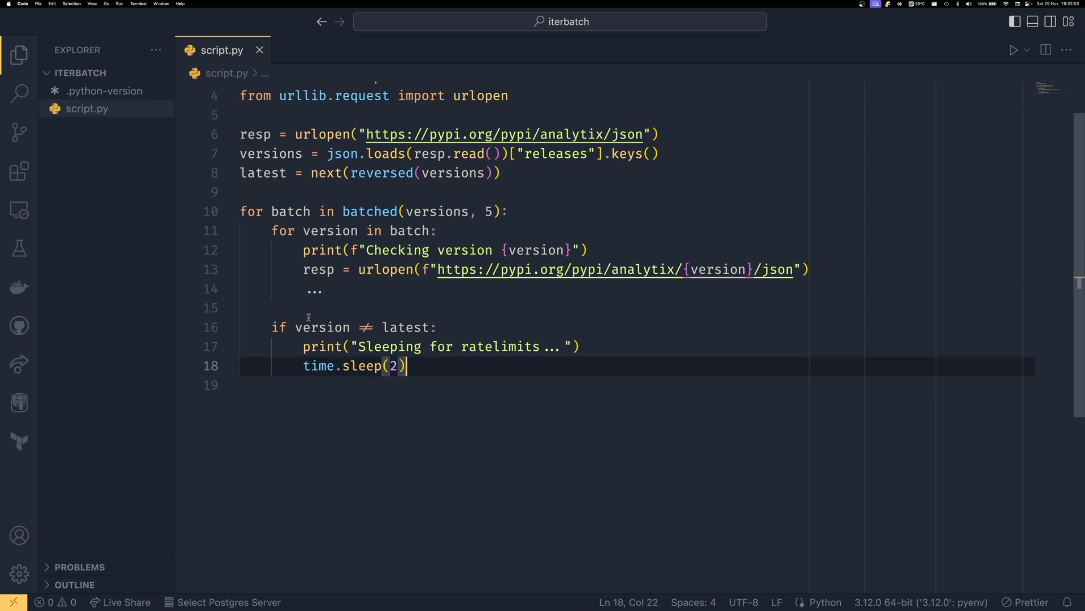
pyautogui.doubleClick(322, 327)
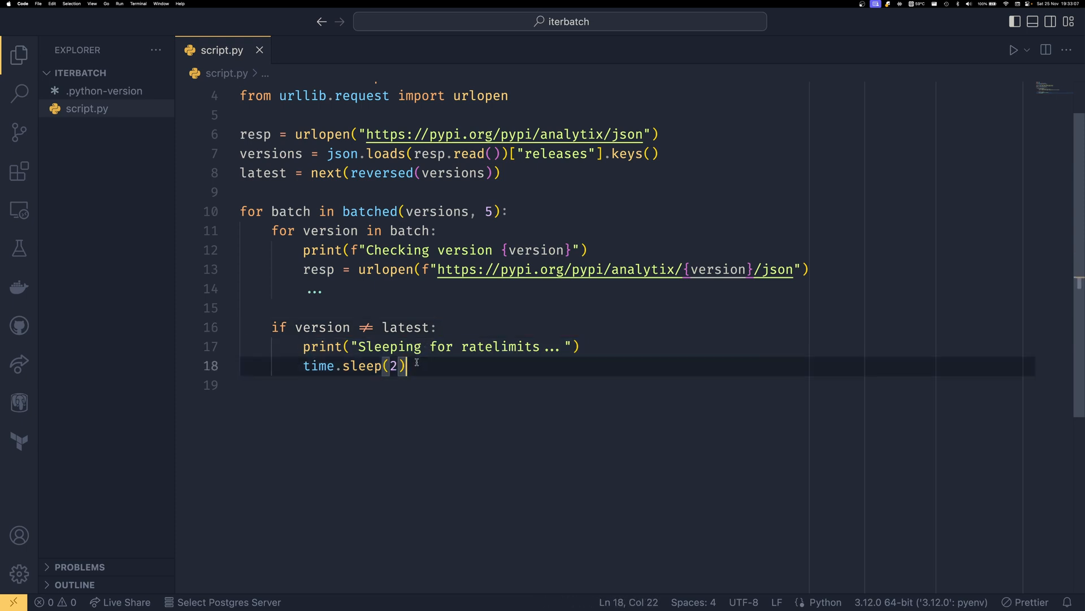
pyautogui.doubleClick(368, 212)
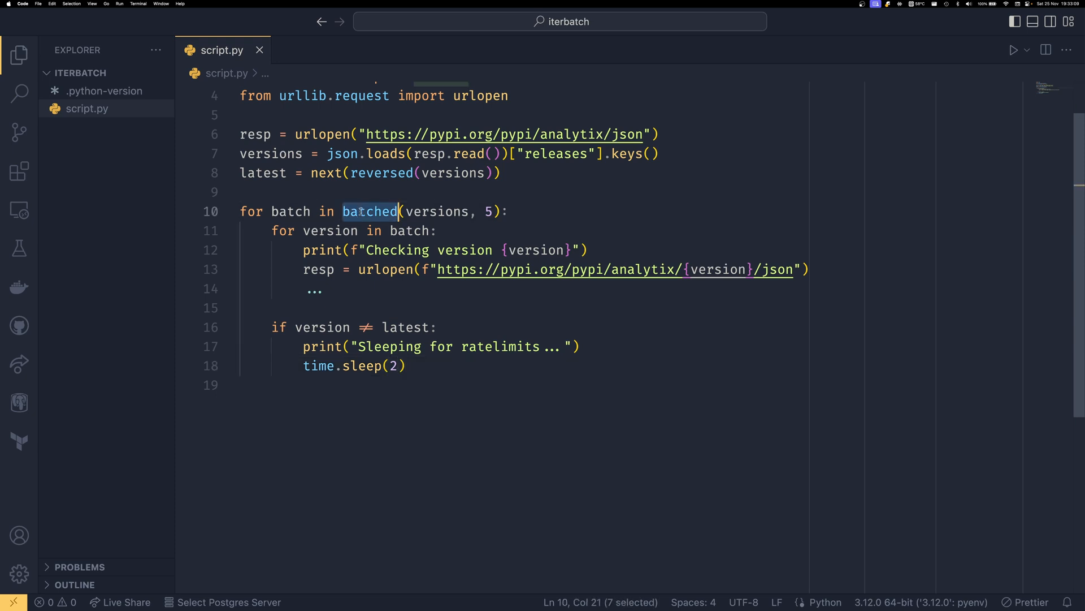
# Step: Rerun py script.py so the sleeping message appears between batches but not after the final one
pyautogui.click(408, 365)
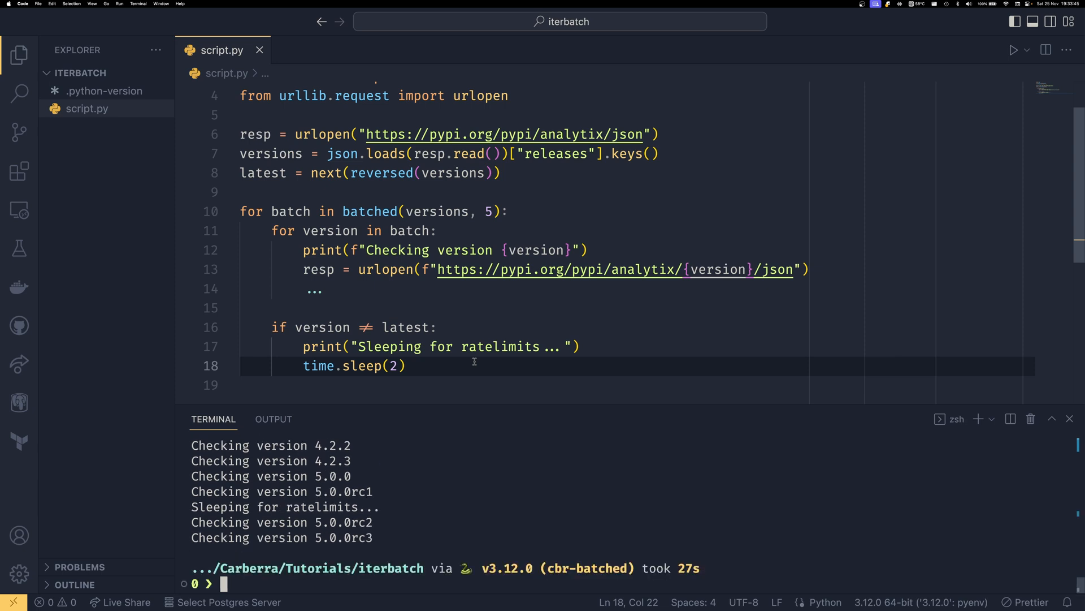
pyautogui.moveTo(429, 497)
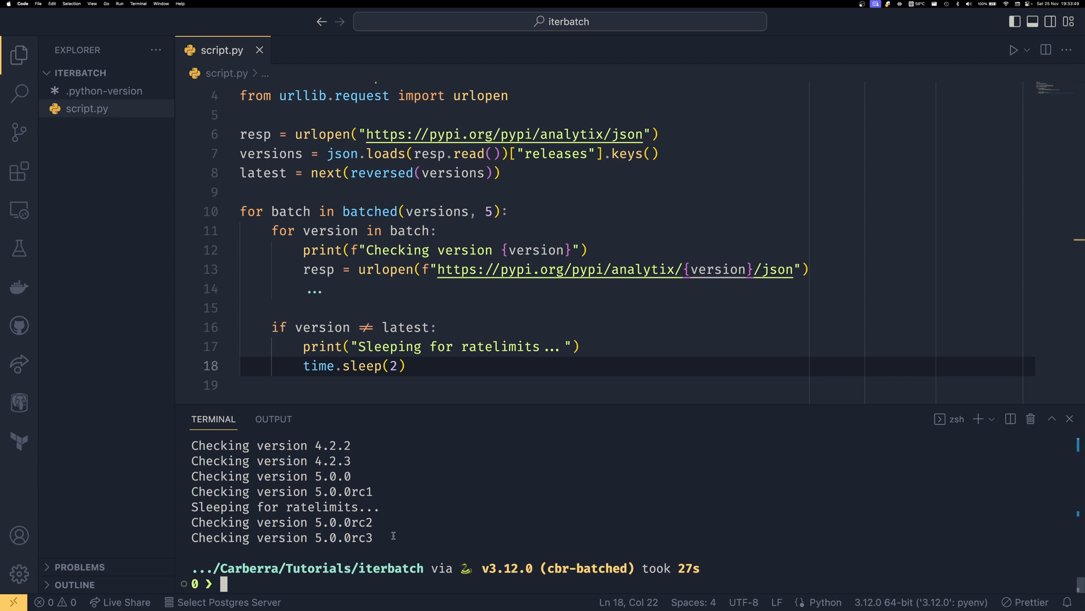
pyautogui.doubleClick(406, 327)
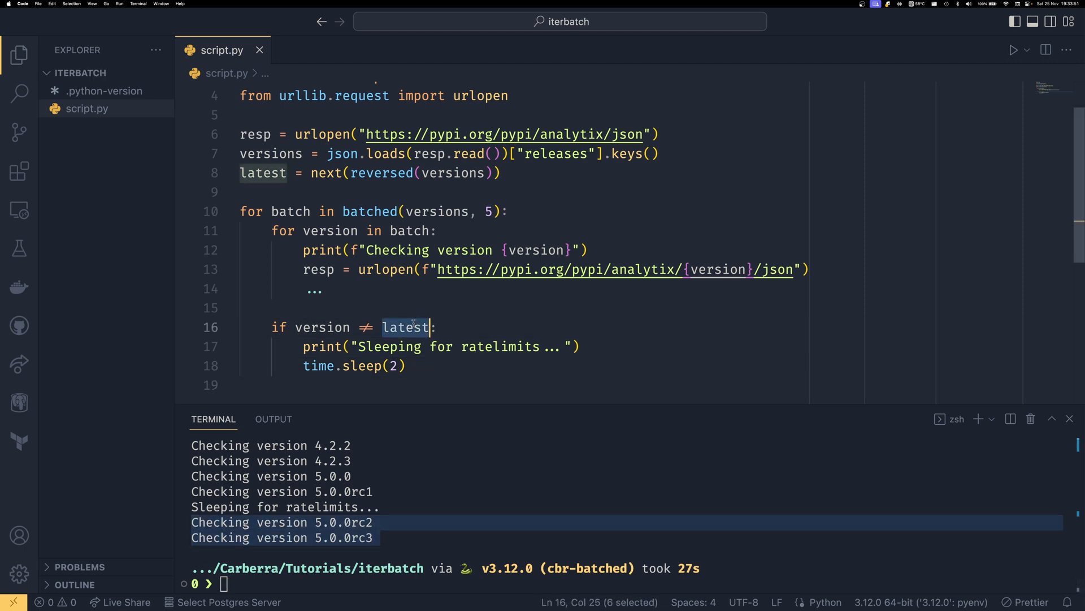